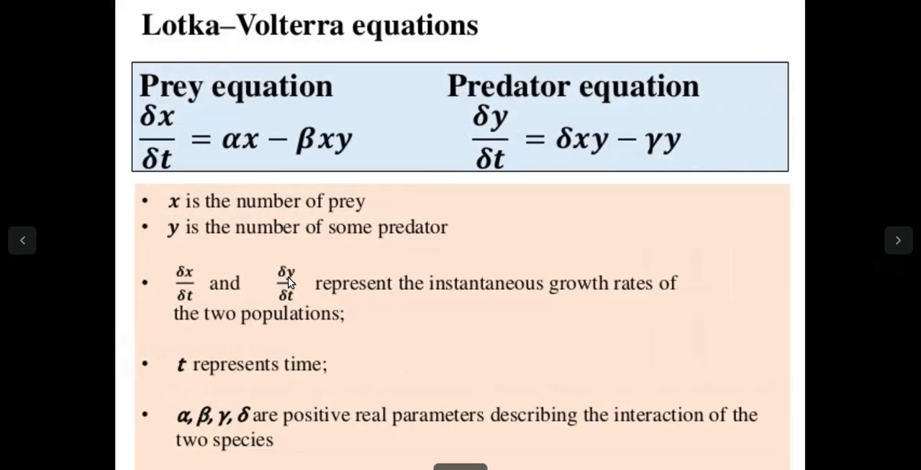
mouse_move(151, 99)
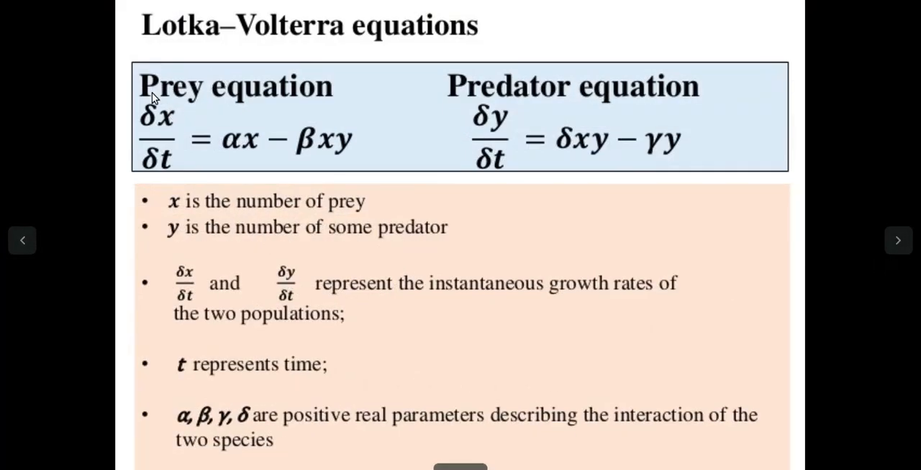
mouse_move(660, 106)
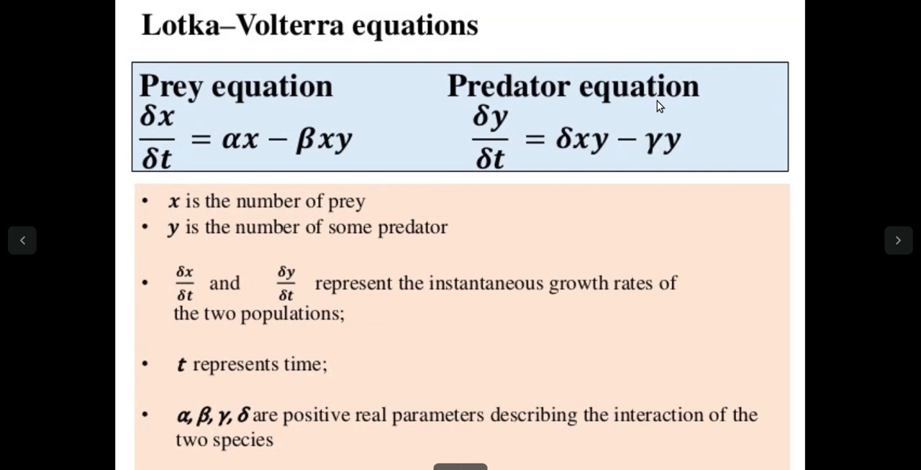
mouse_move(332, 99)
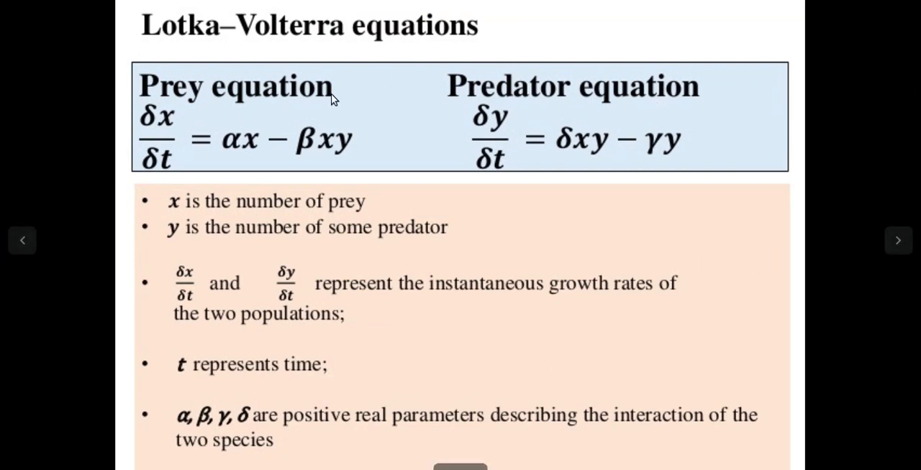
mouse_move(171, 128)
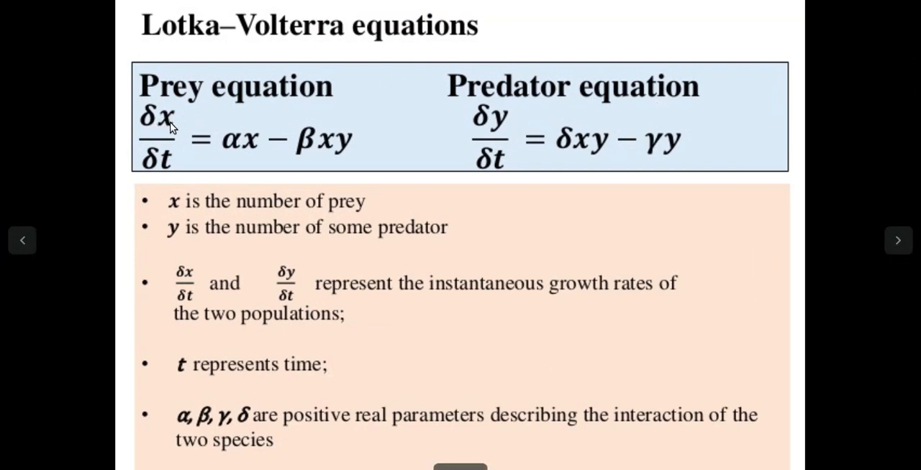
mouse_move(127, 151)
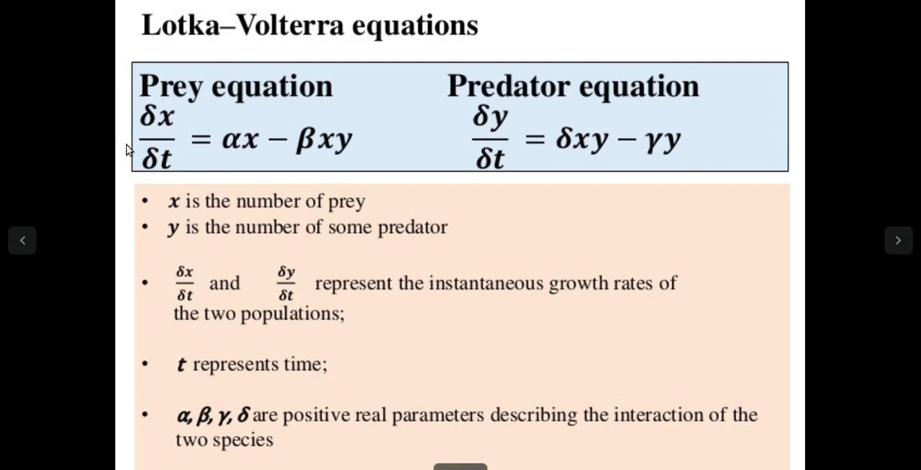
mouse_move(128, 115)
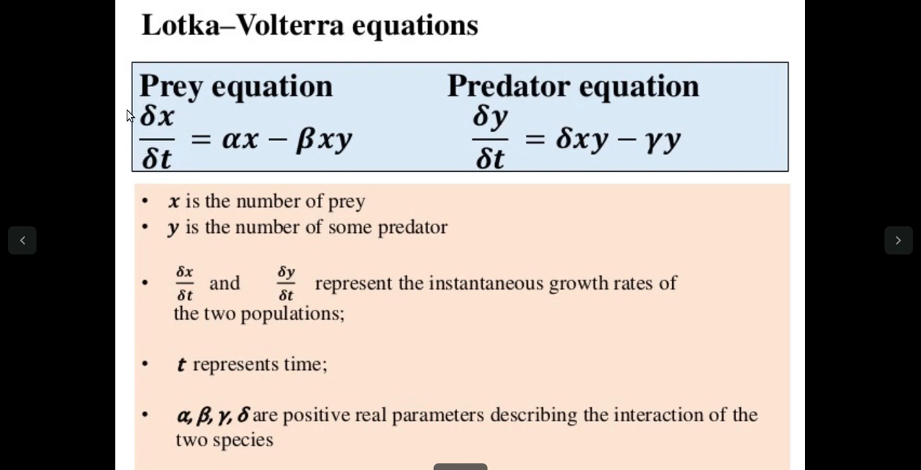
mouse_move(223, 154)
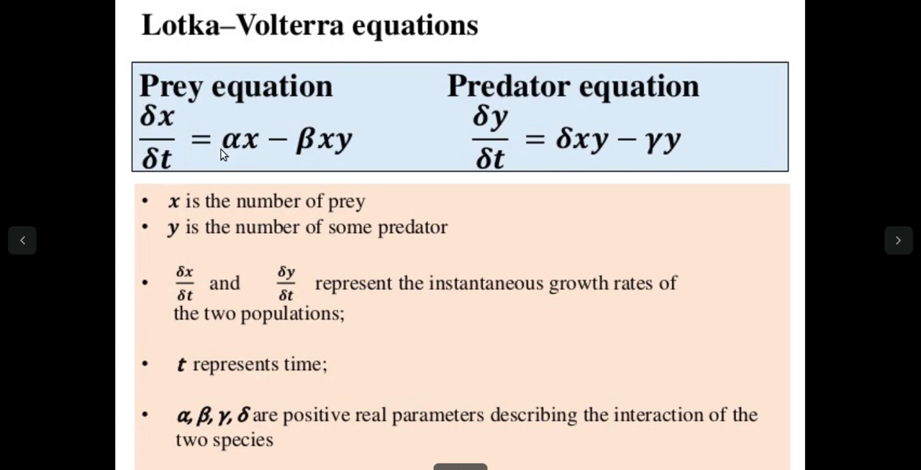
mouse_move(245, 153)
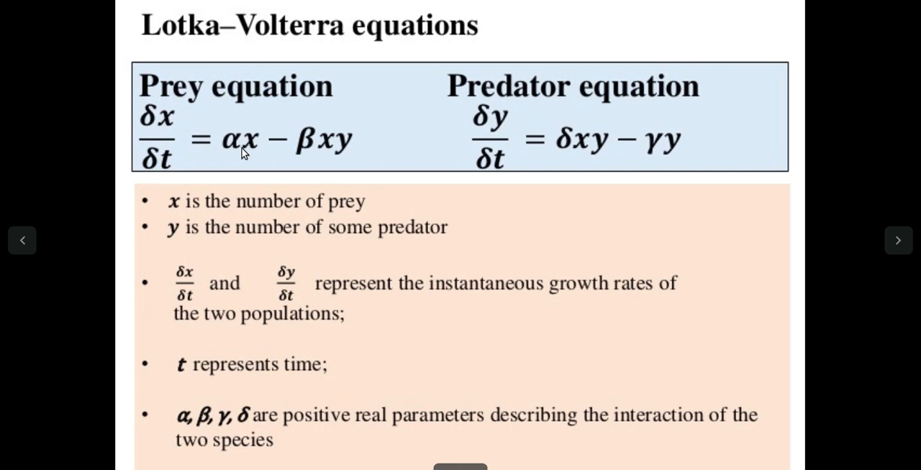
mouse_move(336, 153)
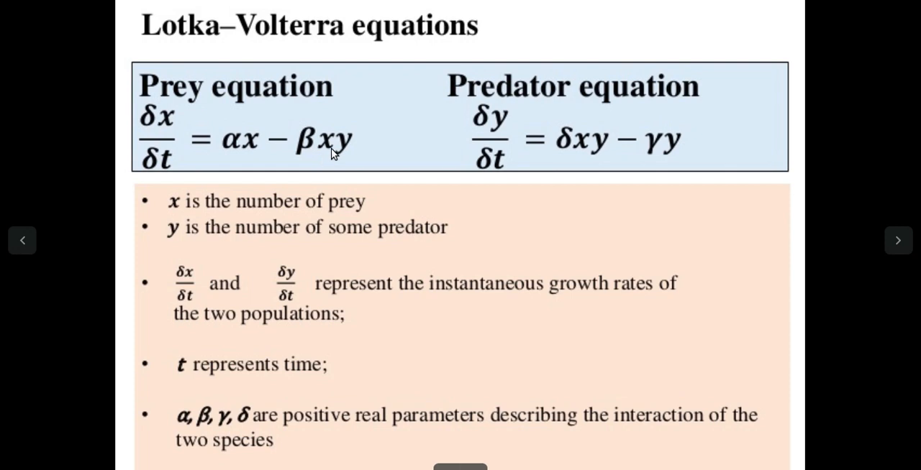
mouse_move(339, 168)
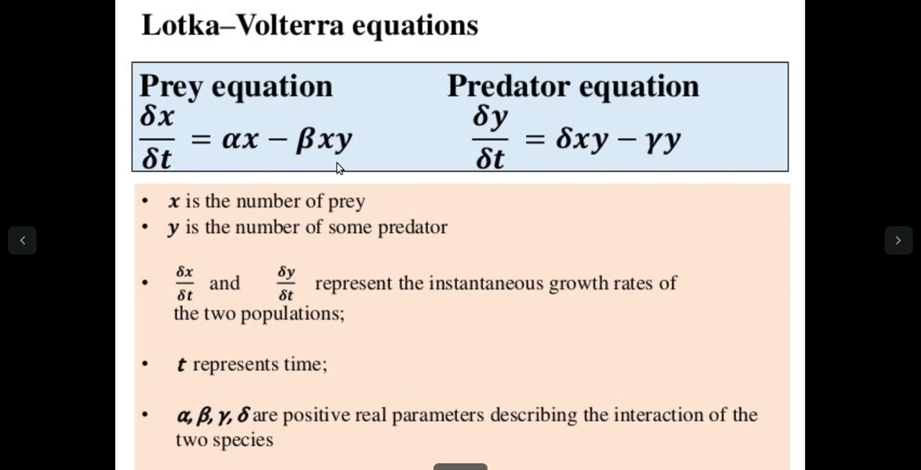
mouse_move(328, 141)
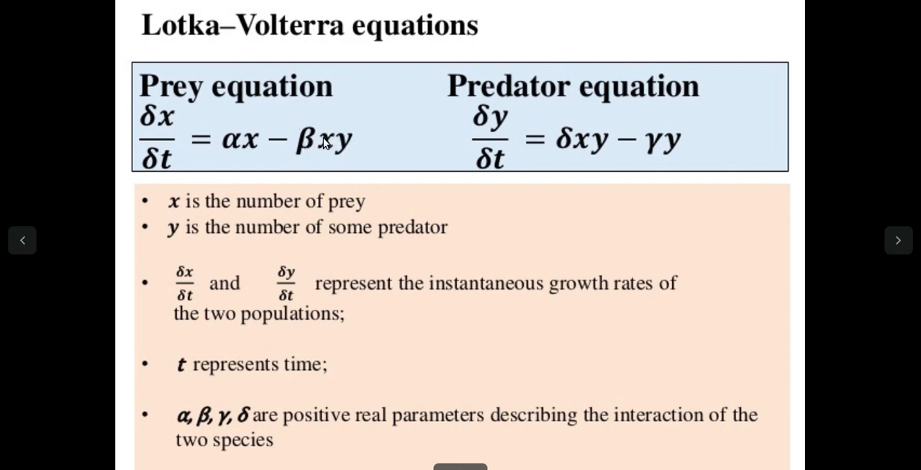
mouse_move(325, 151)
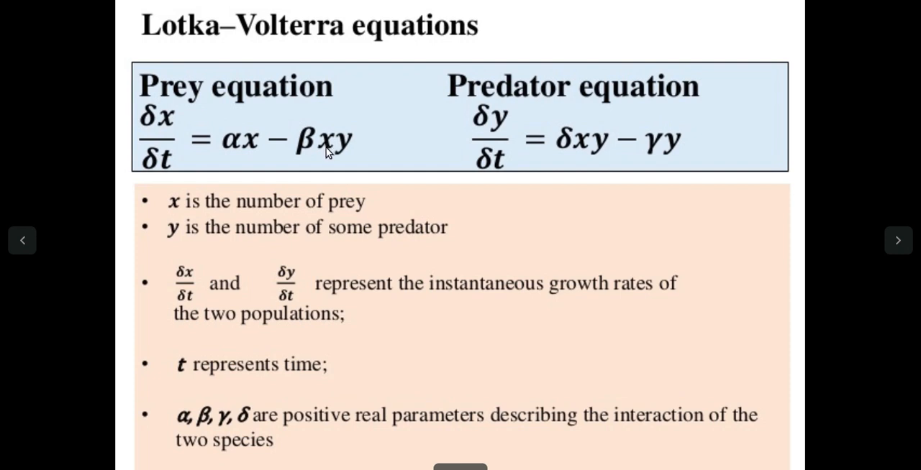
mouse_move(305, 155)
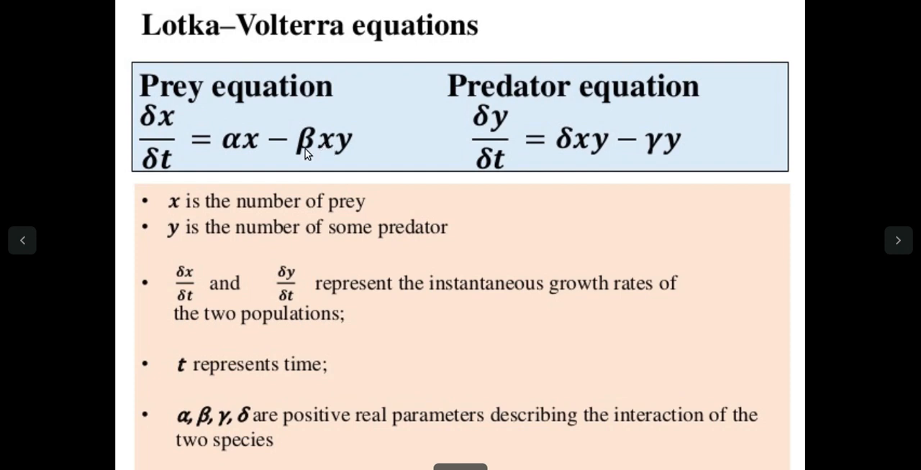
mouse_move(219, 214)
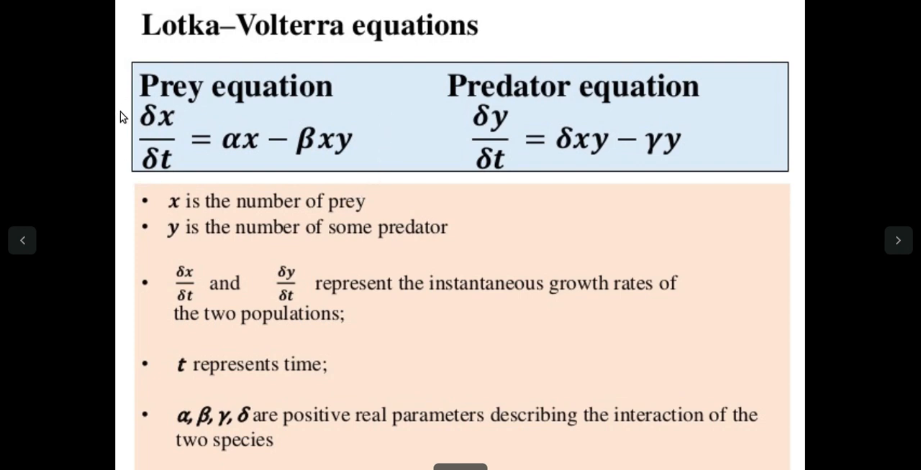
mouse_move(475, 221)
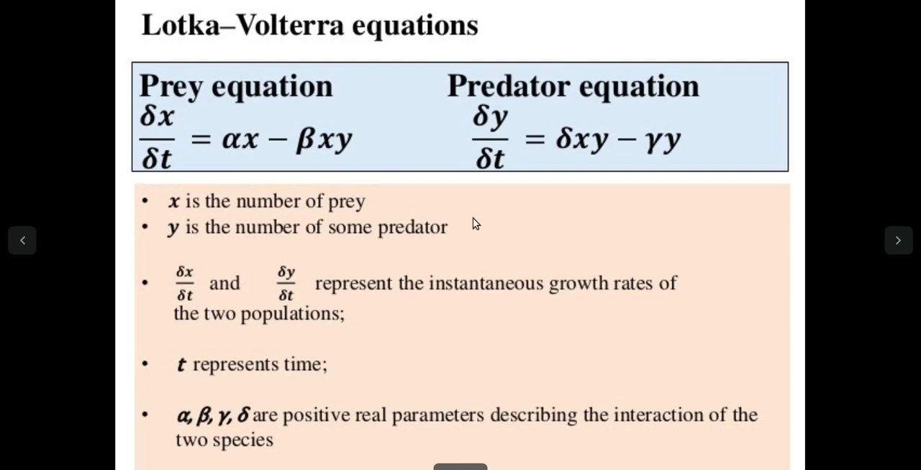
mouse_move(506, 65)
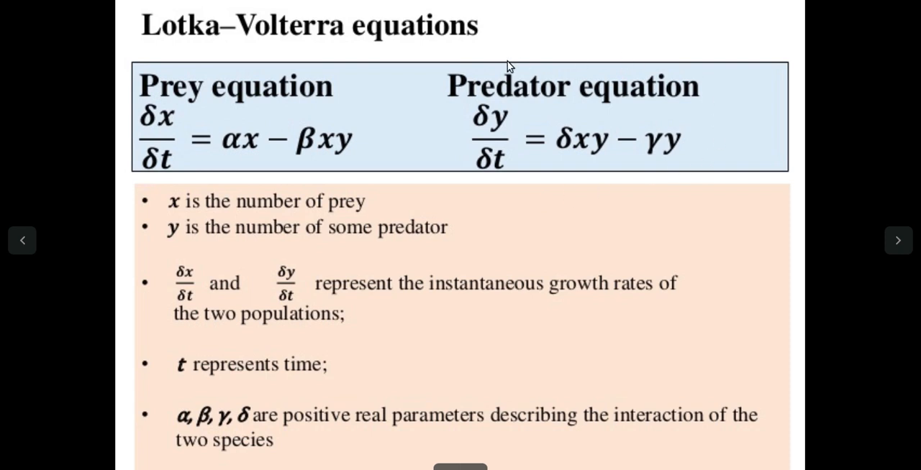
mouse_move(568, 135)
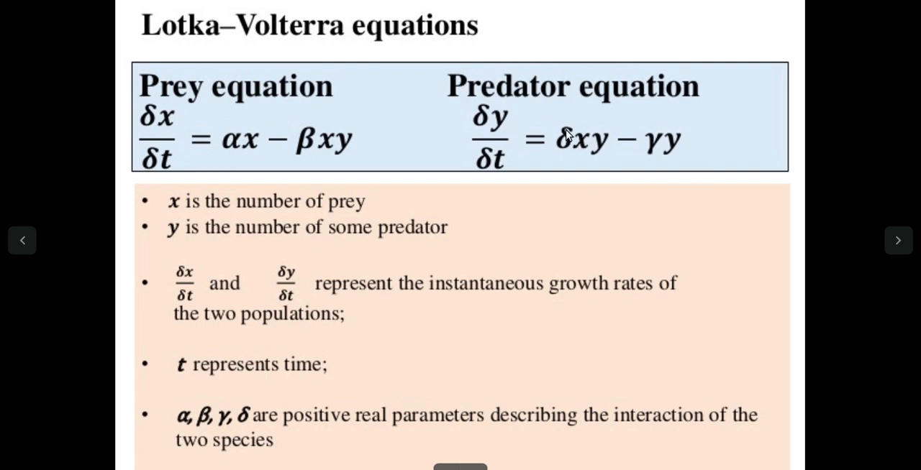
mouse_move(597, 150)
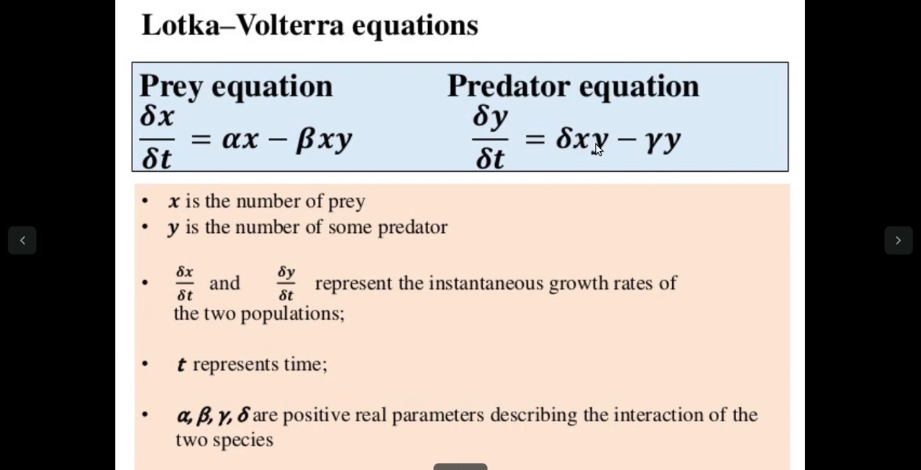
mouse_move(170, 148)
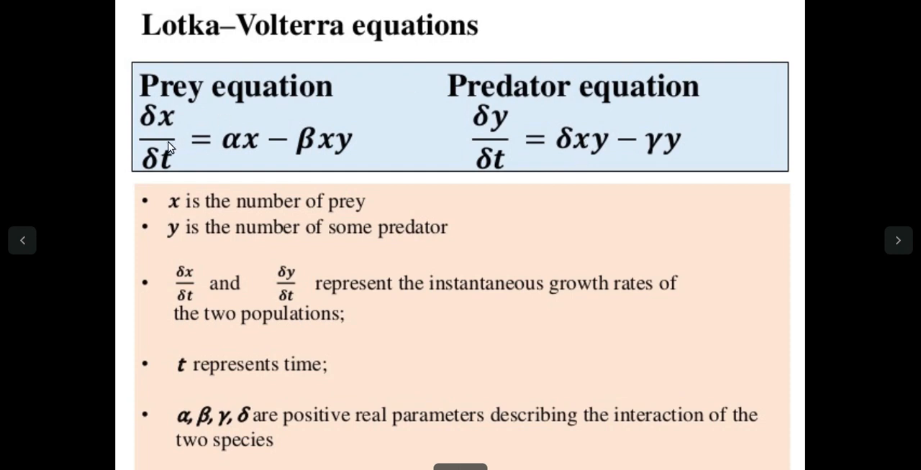
mouse_move(221, 135)
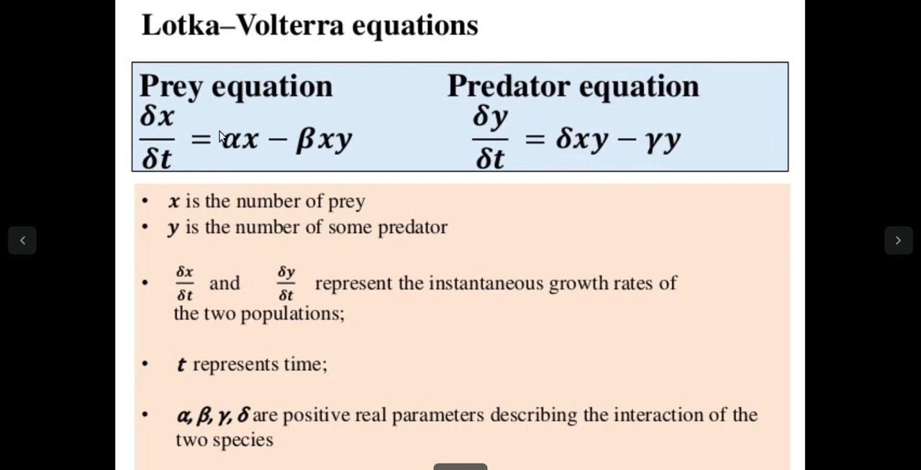
mouse_move(581, 122)
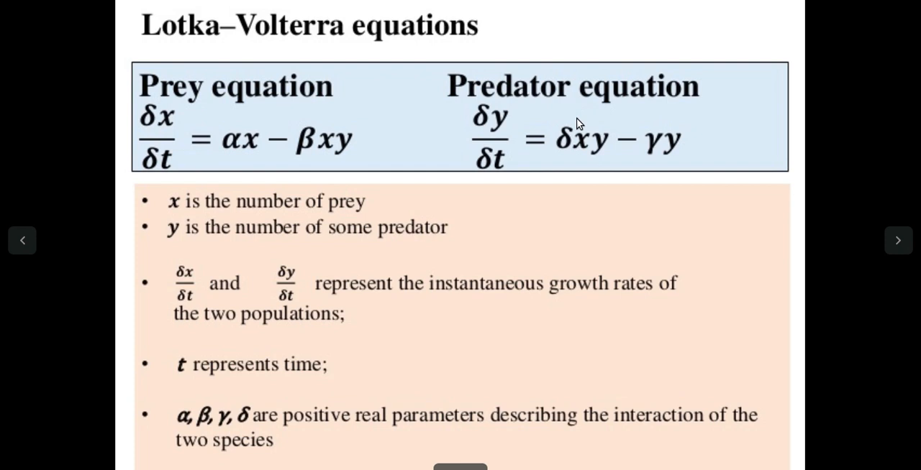
mouse_move(587, 141)
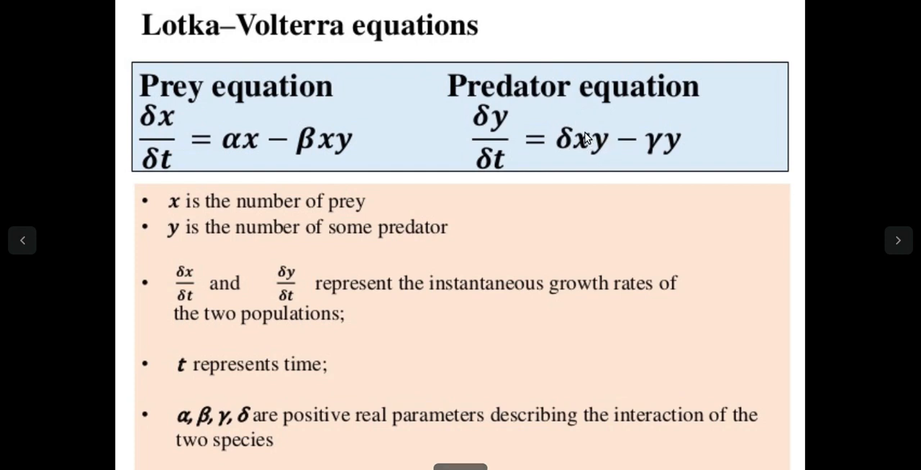
mouse_move(665, 148)
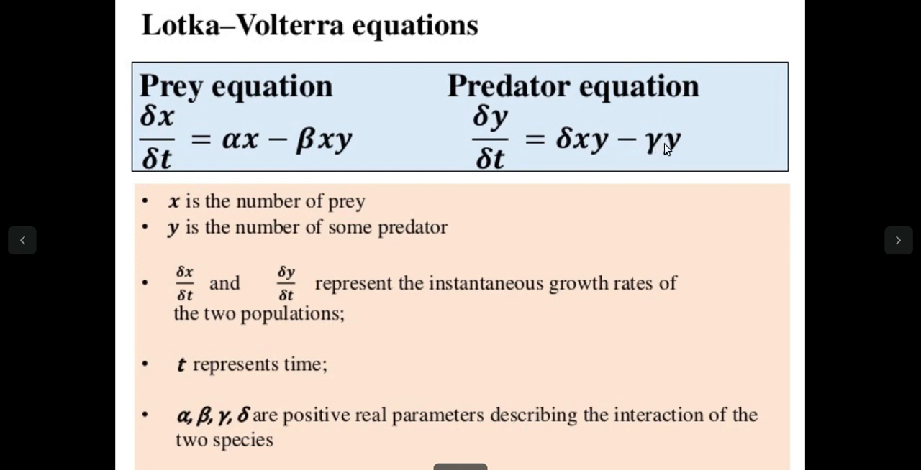
mouse_move(658, 151)
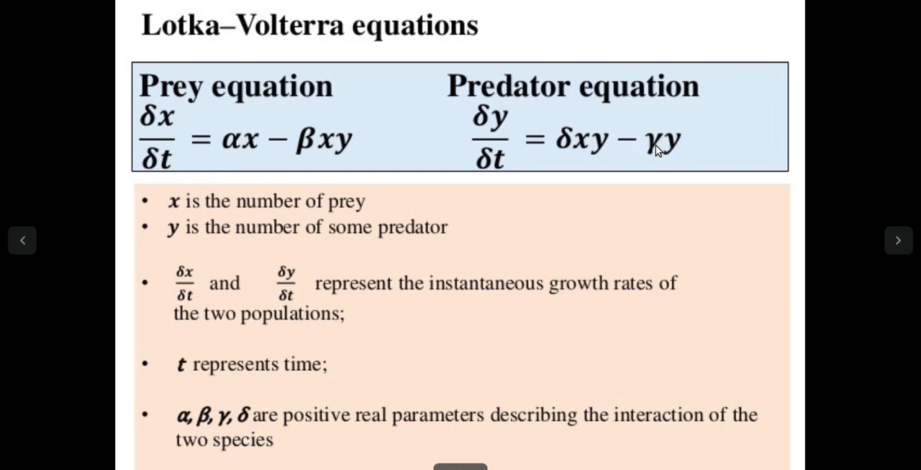
mouse_move(677, 175)
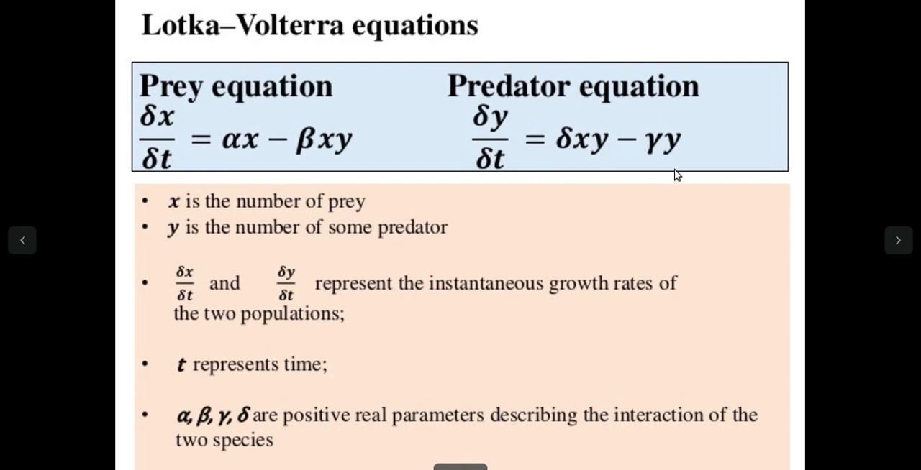
mouse_move(689, 121)
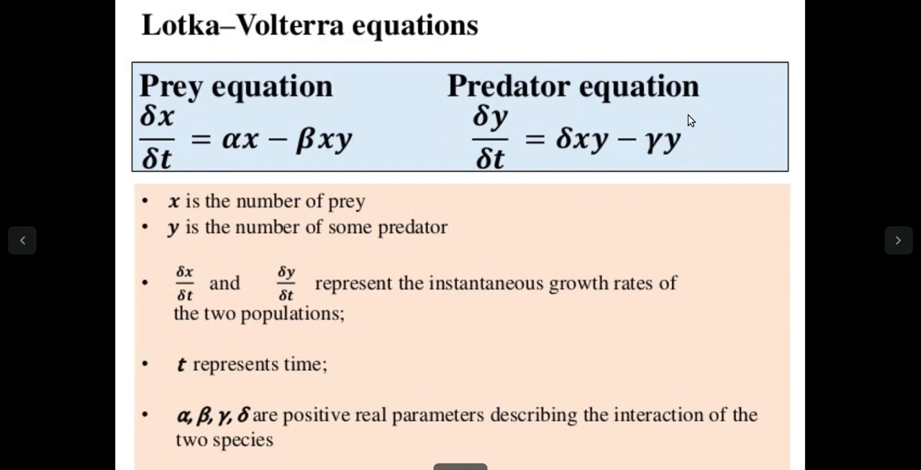
mouse_move(259, 89)
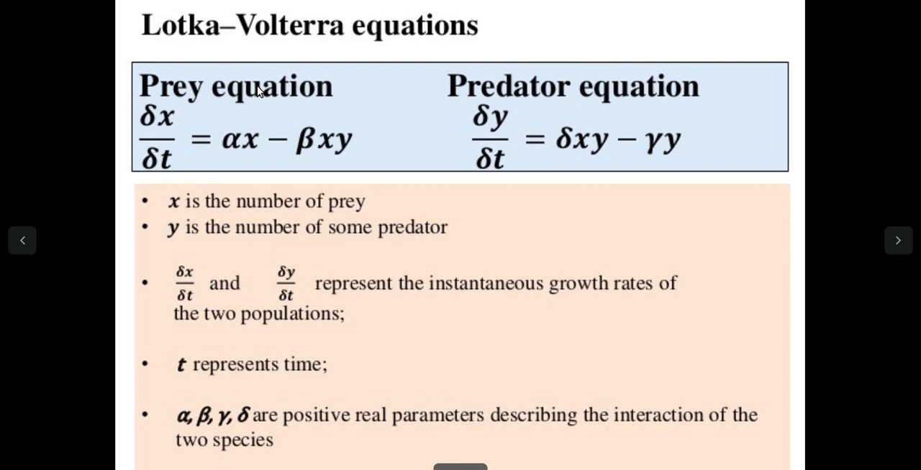
mouse_move(179, 212)
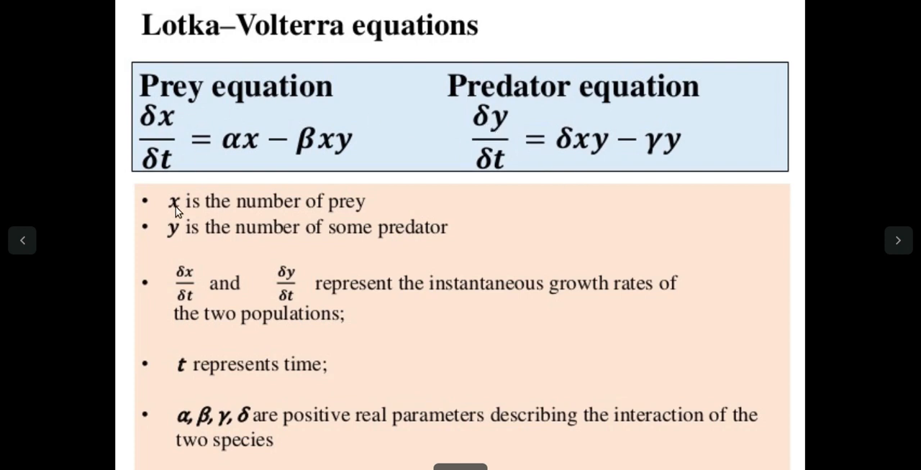
mouse_move(348, 204)
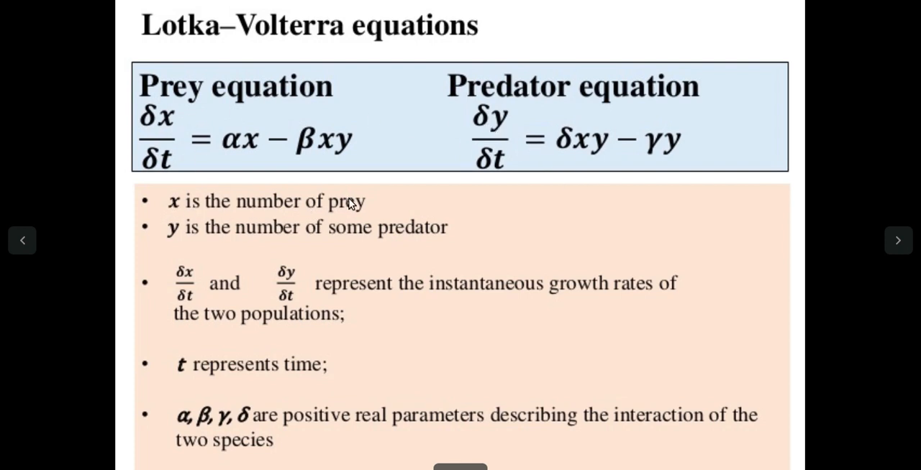
mouse_move(334, 244)
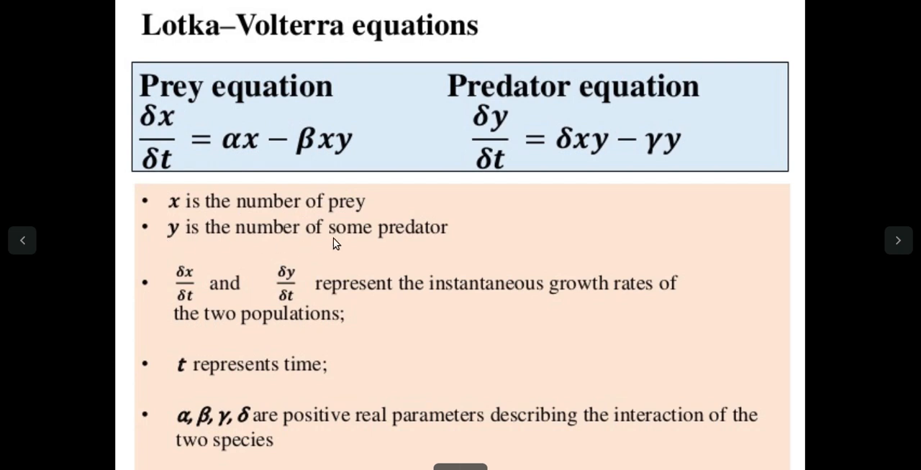
mouse_move(208, 262)
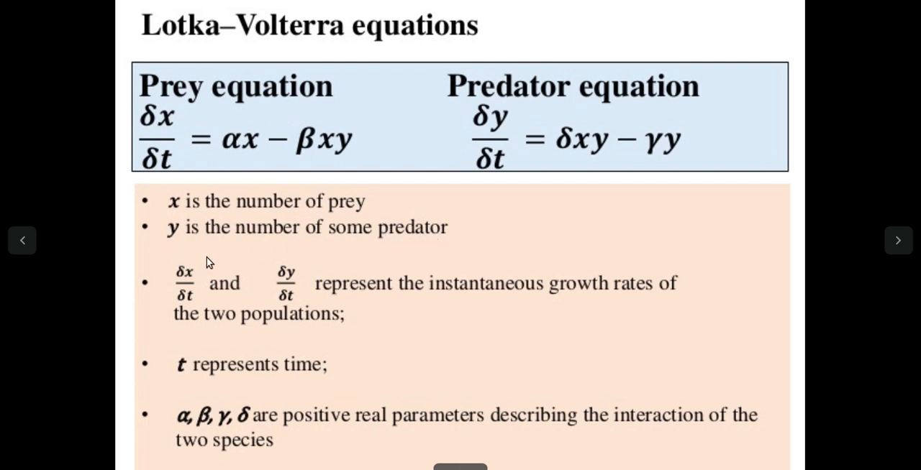
mouse_move(251, 319)
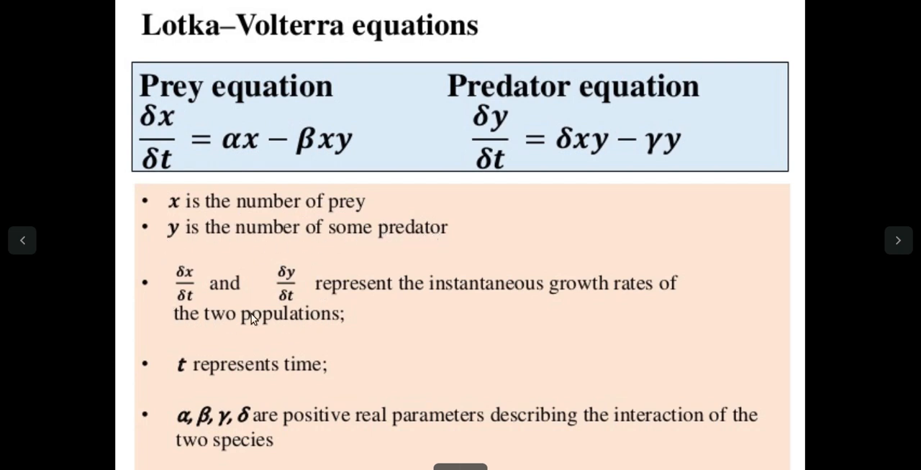
mouse_move(224, 362)
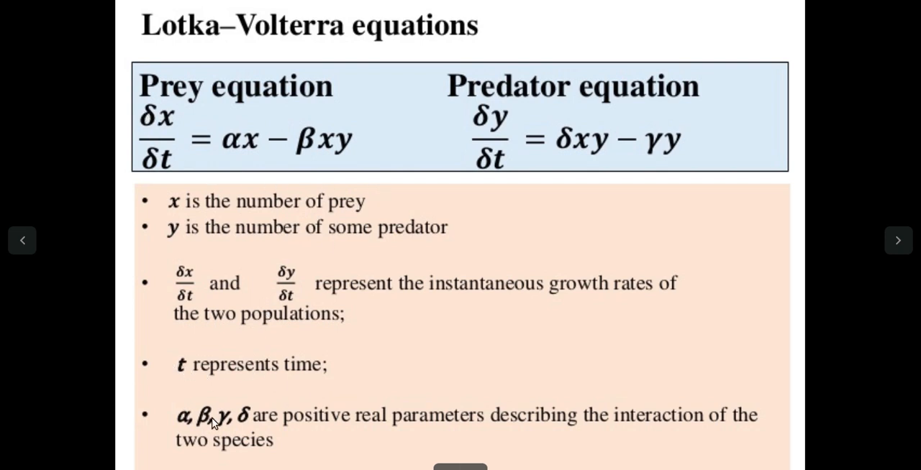
mouse_move(504, 141)
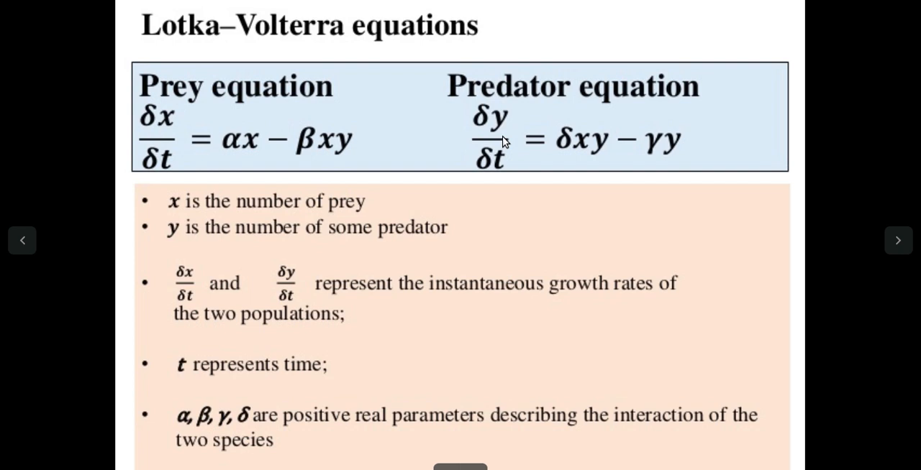
mouse_move(322, 141)
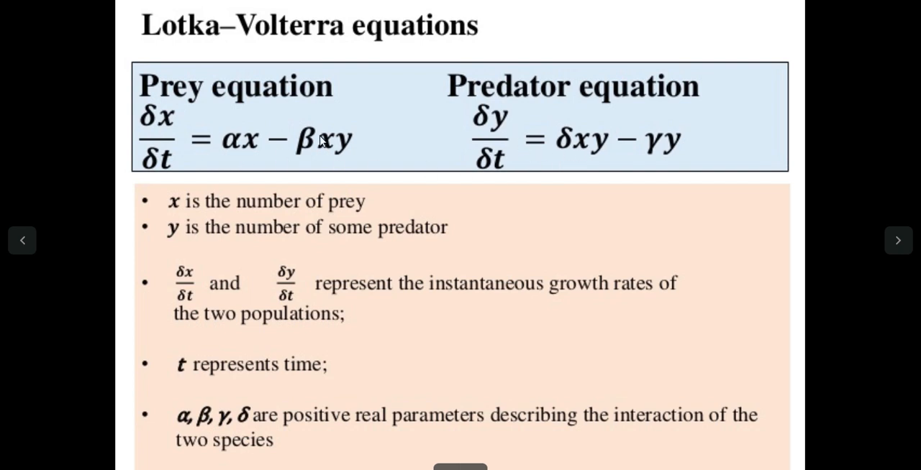
mouse_move(509, 201)
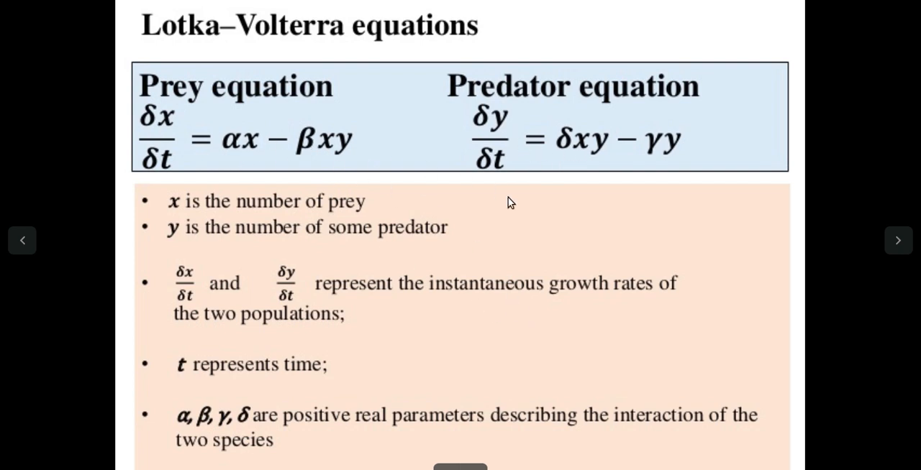
mouse_move(377, 159)
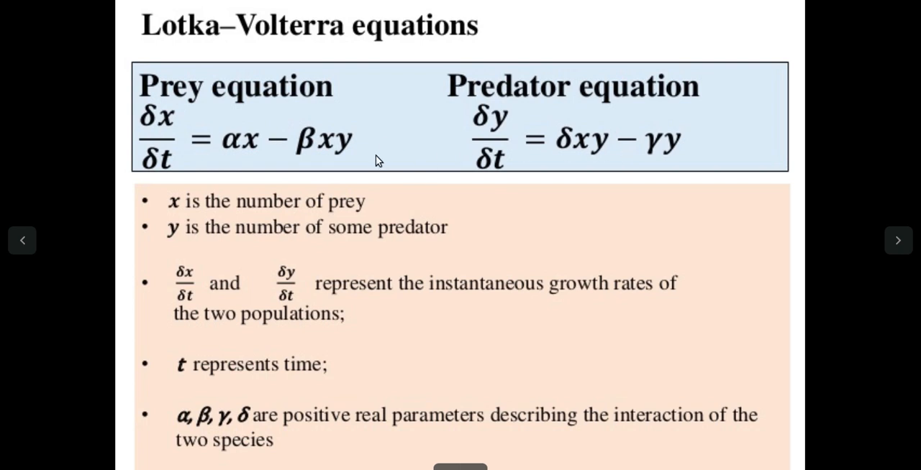
mouse_move(157, 124)
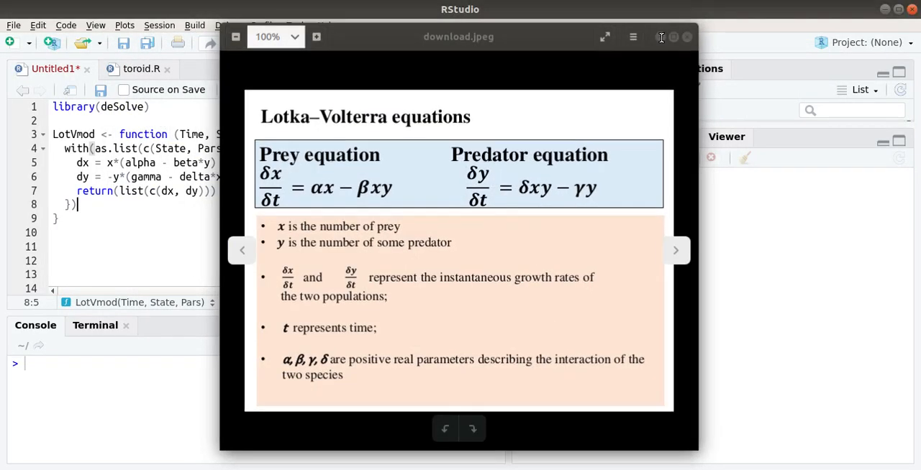
Run library(deSolve) in the console and bring the Lotka–Volterra equations image back beside the script.
left_click(684, 37)
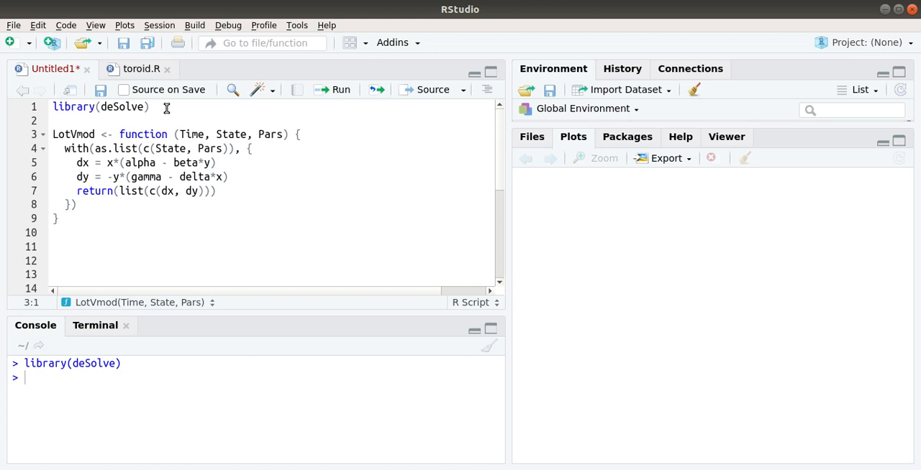
mouse_move(180, 136)
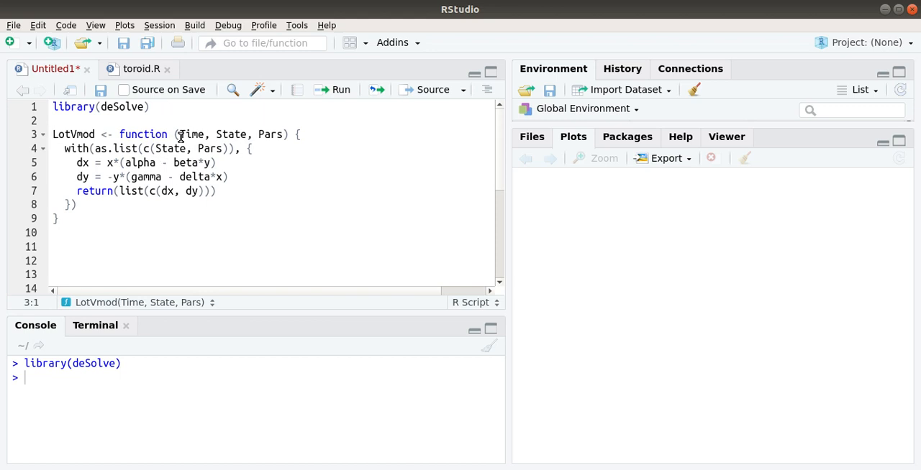
mouse_move(204, 135)
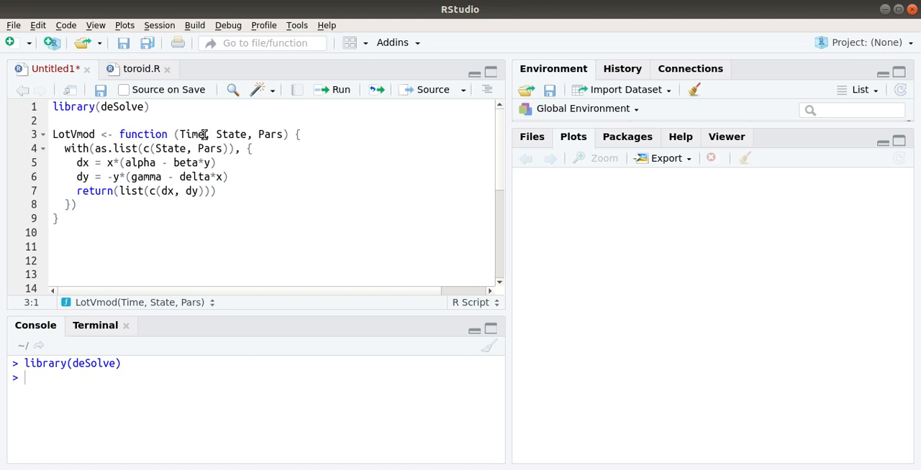
mouse_move(217, 135)
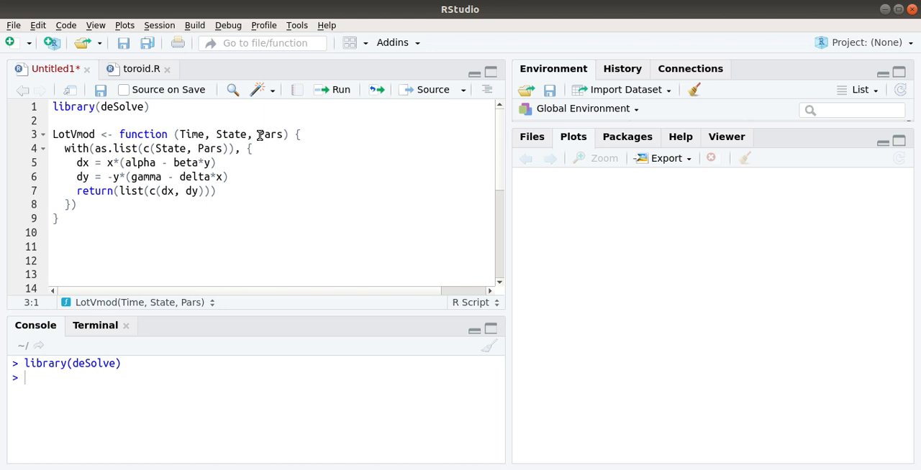
mouse_move(123, 154)
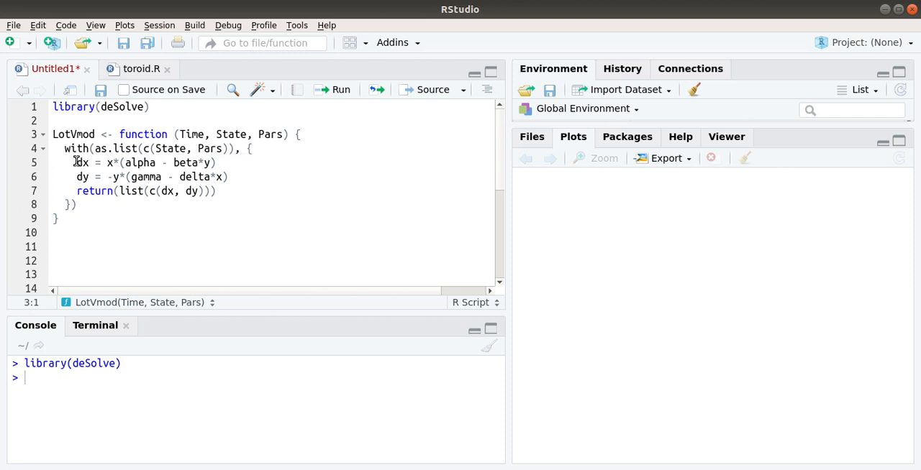
left_click_drag(78, 163, 227, 177)
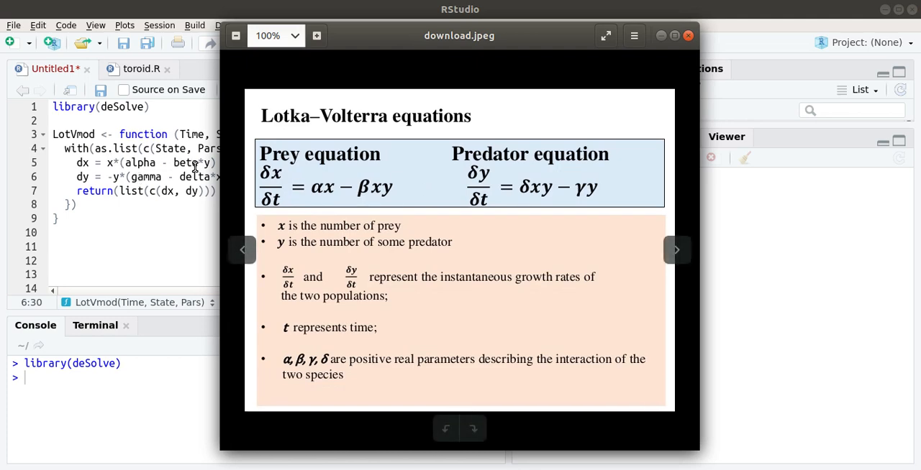
Move the equations image aside and close it so the LotVmod script is fully visible.
left_click_drag(458, 35, 570, 36)
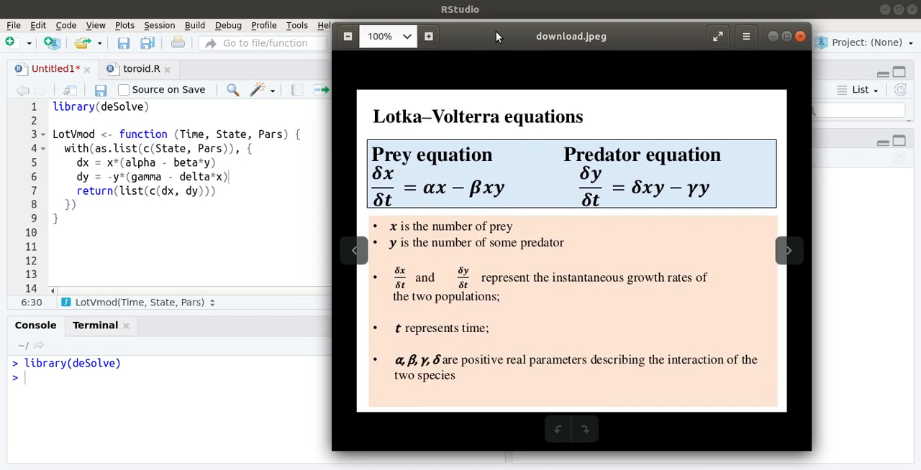
mouse_move(891, 208)
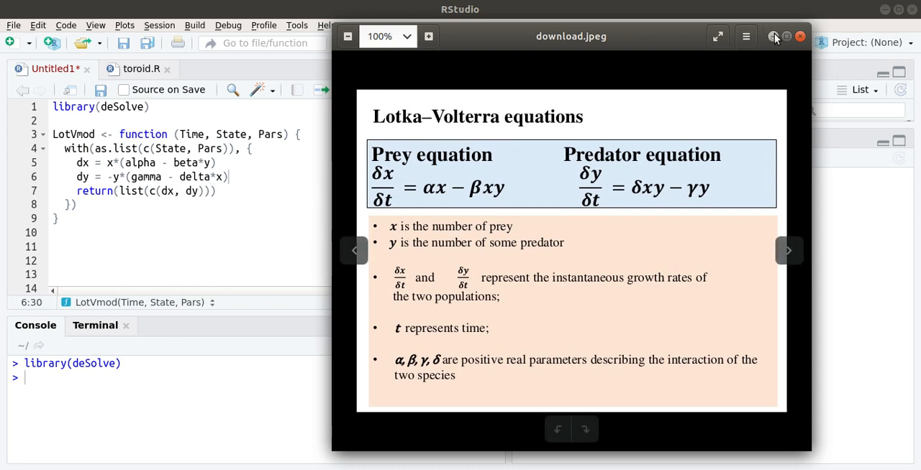
left_click(800, 37)
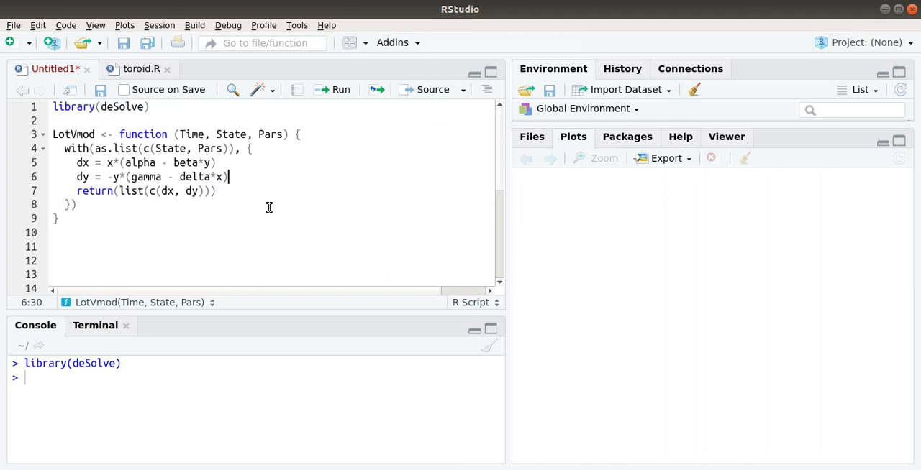
Add the Pars, State, Time, ode solve and matplot/legend lines and run LotVmod, Pars and Time.
left_click(215, 135)
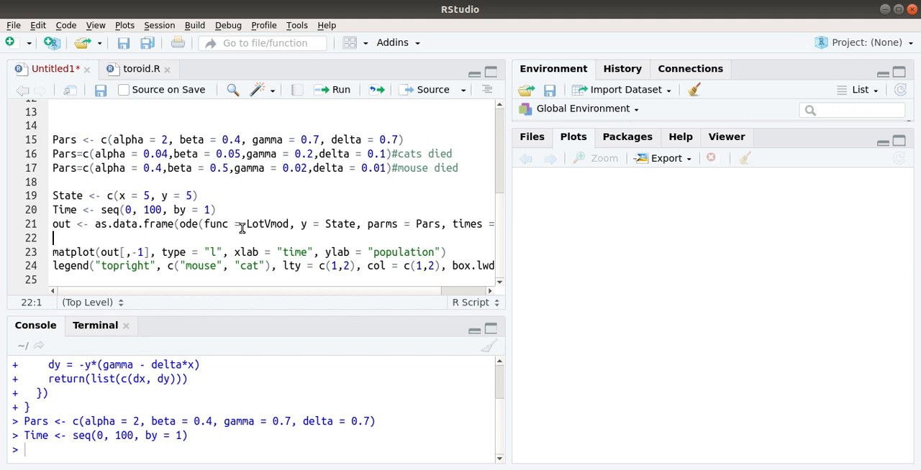
Scroll through the script to the ode solve, matplot and legend lines.
scroll("right", 3)
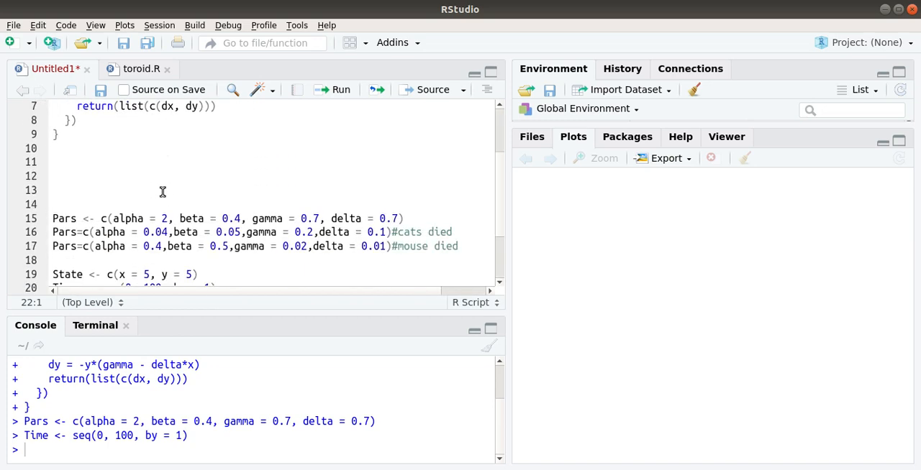
scroll("down", 3)
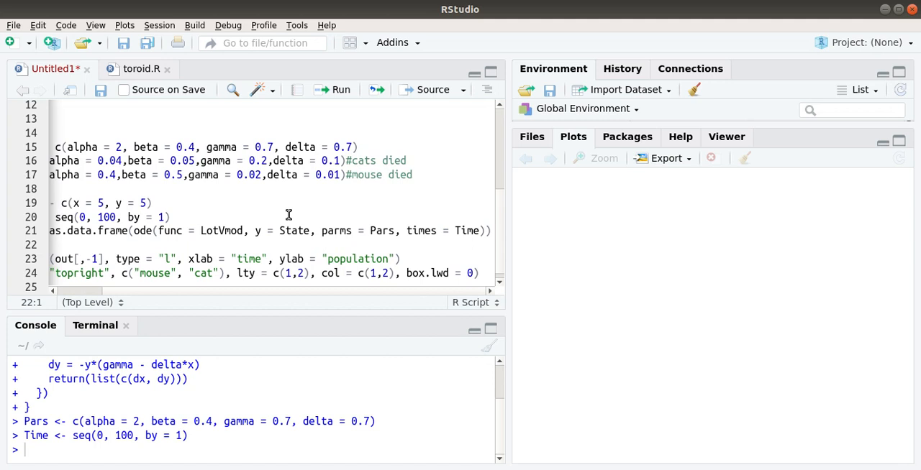
mouse_move(279, 230)
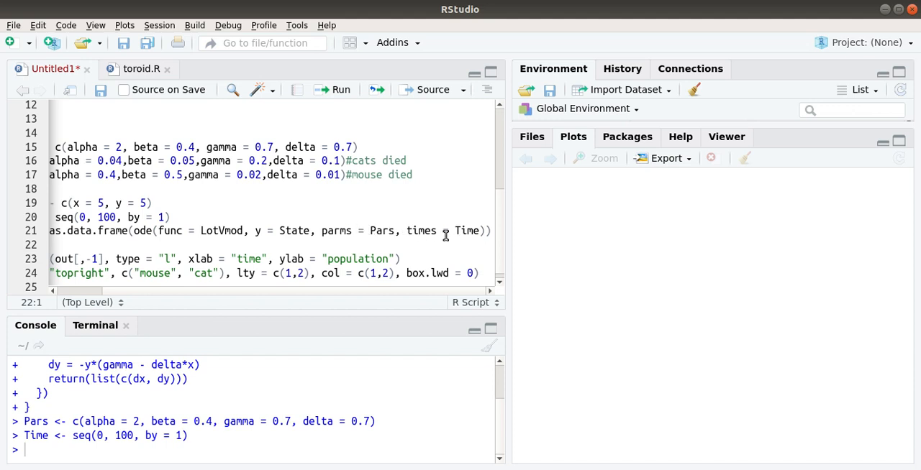
mouse_move(228, 229)
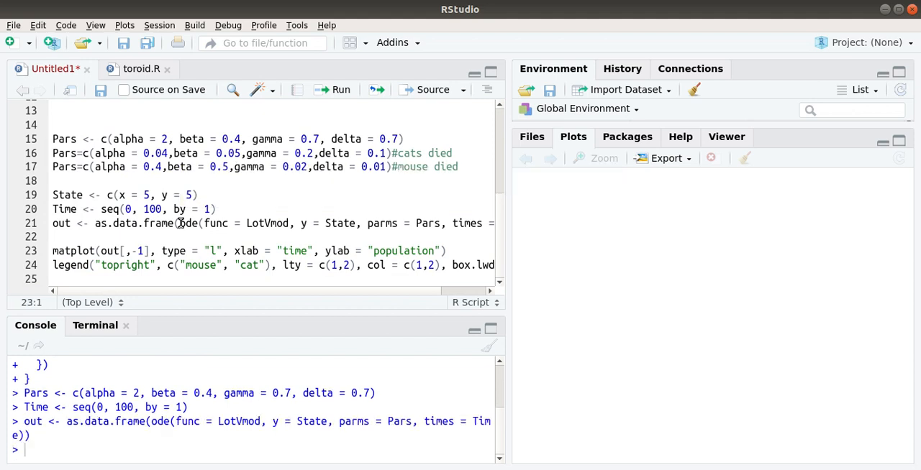
mouse_move(213, 264)
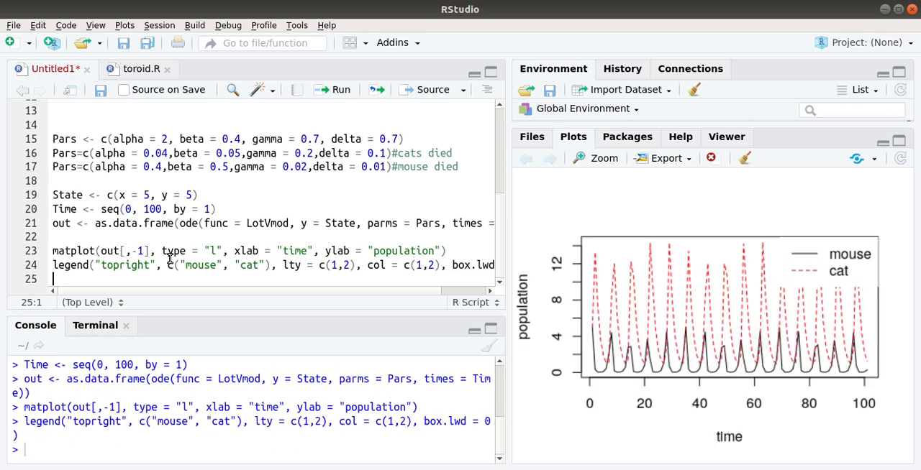
mouse_move(604, 159)
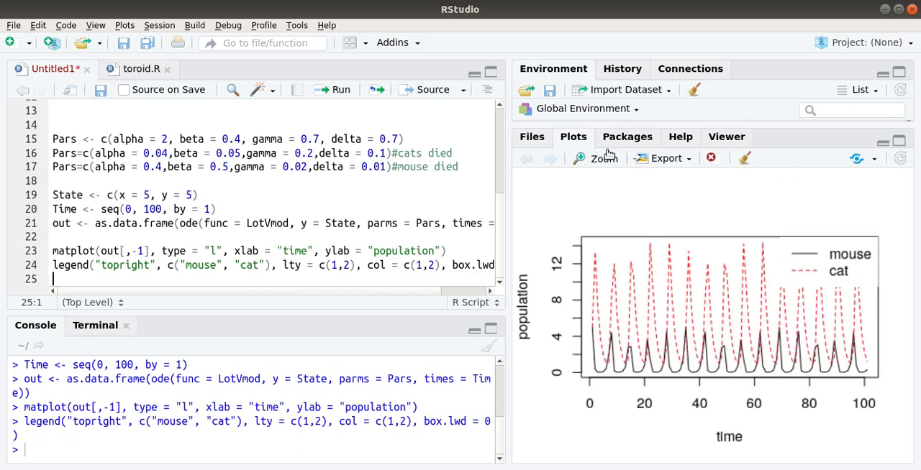
Enlarge the oscillating mouse and cat population plot, inspect its cycles, then close the zoom window.
left_click(596, 158)
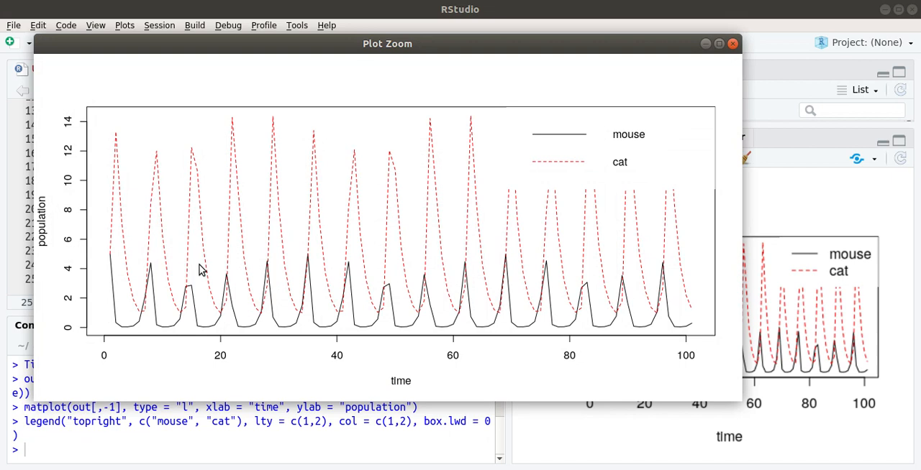
mouse_move(583, 136)
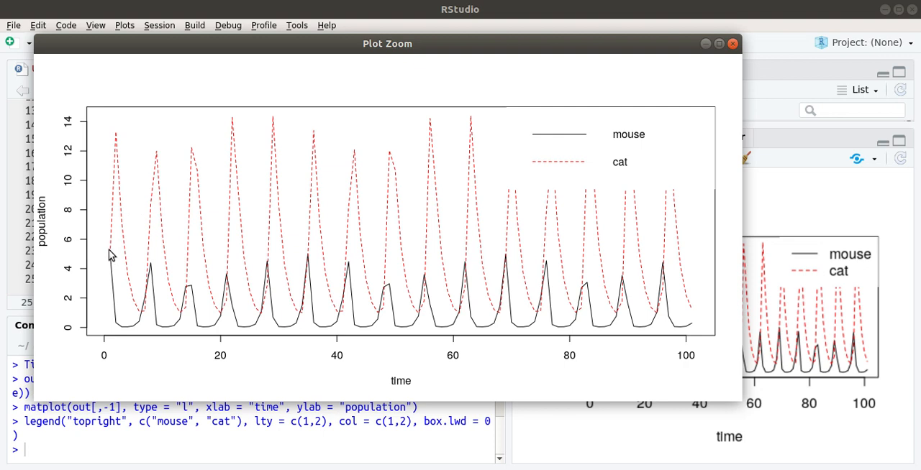
mouse_move(636, 54)
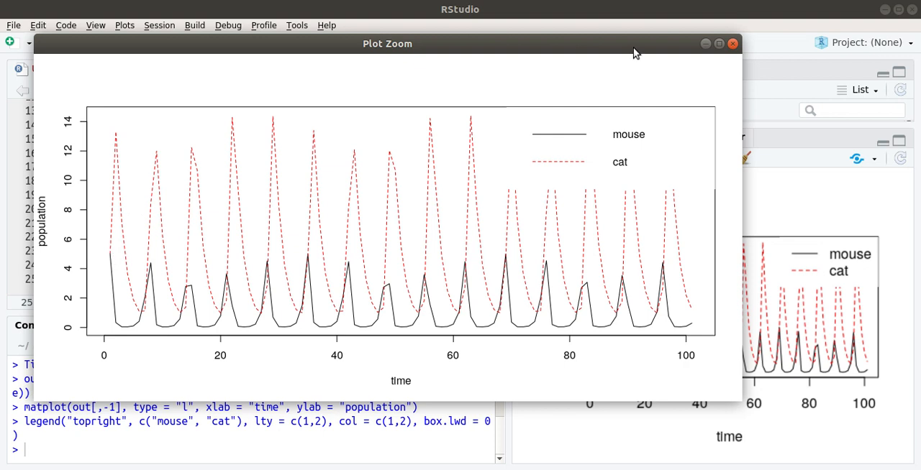
mouse_move(103, 256)
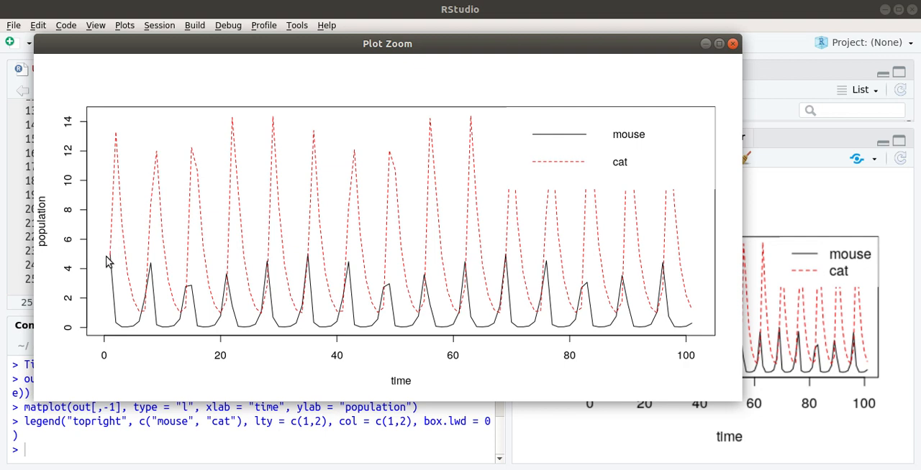
mouse_move(100, 243)
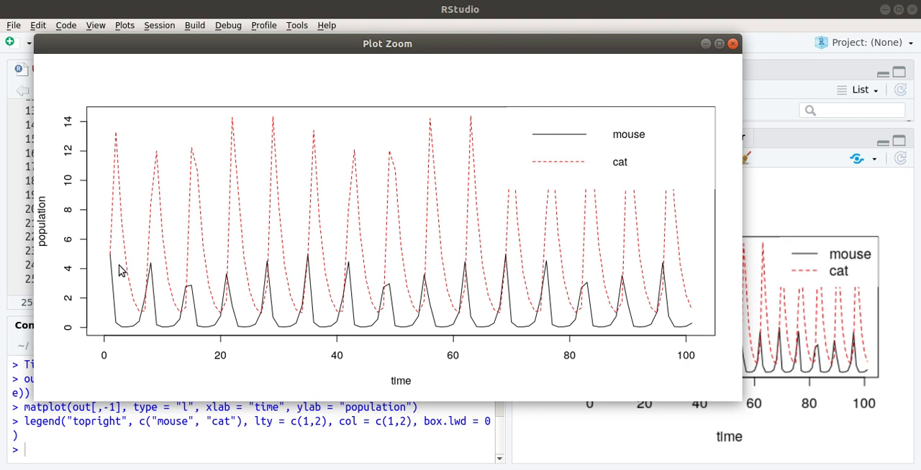
mouse_move(123, 331)
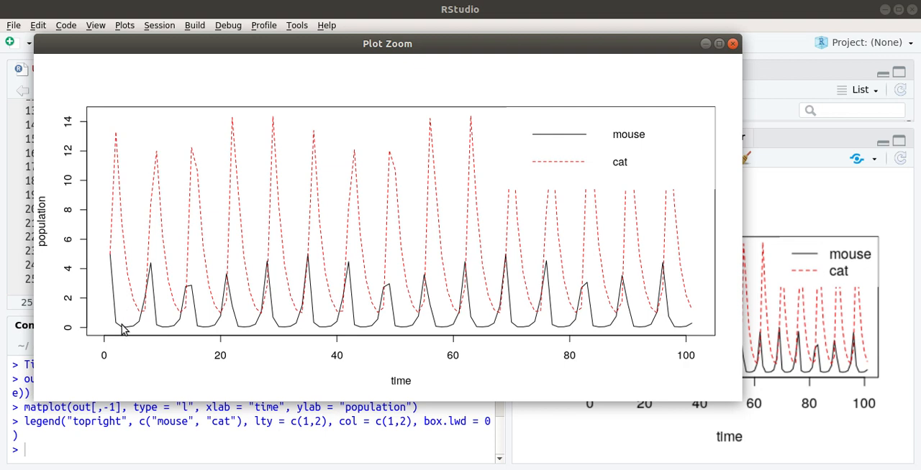
mouse_move(118, 157)
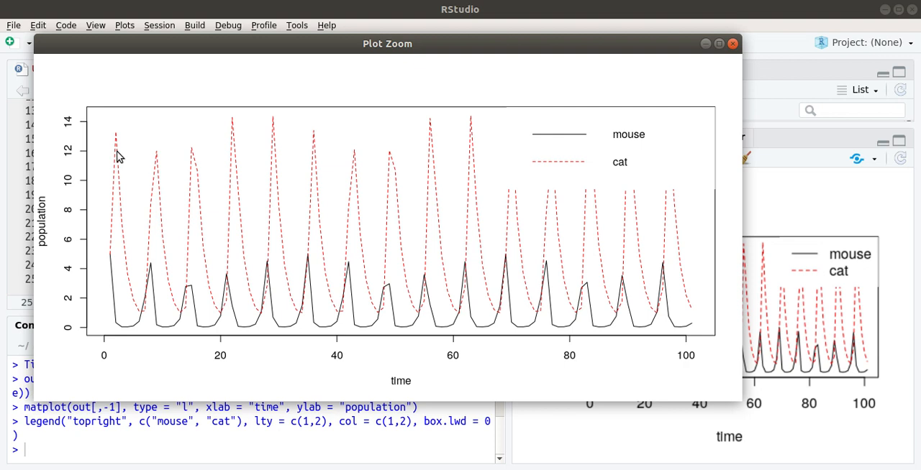
mouse_move(118, 175)
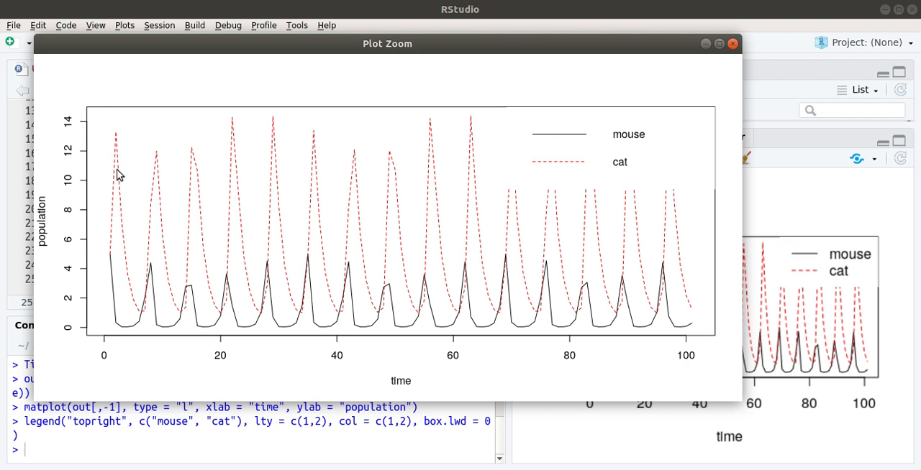
mouse_move(122, 242)
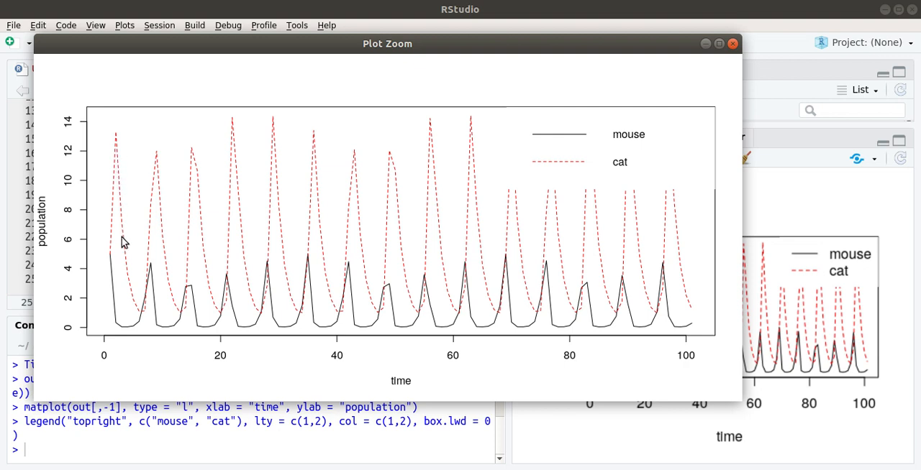
mouse_move(138, 318)
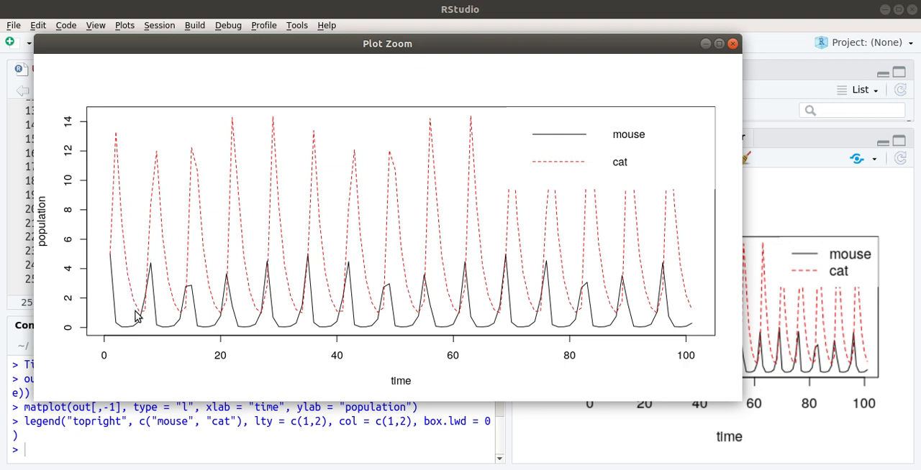
mouse_move(141, 314)
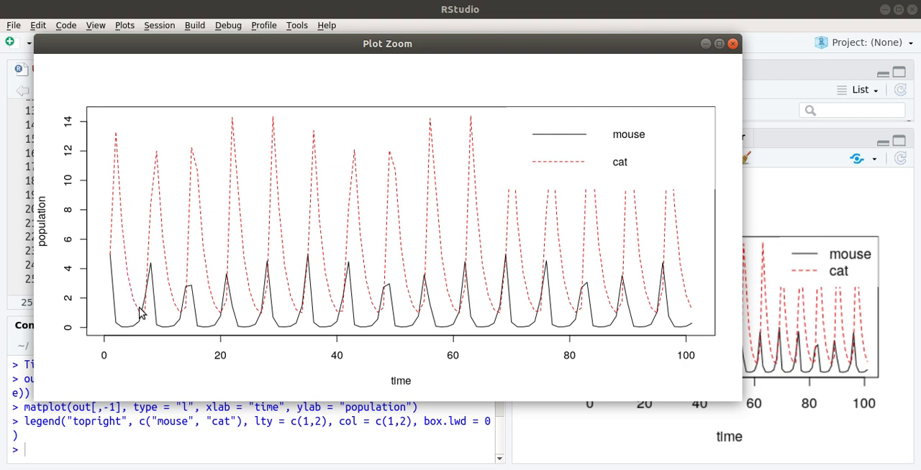
mouse_move(139, 327)
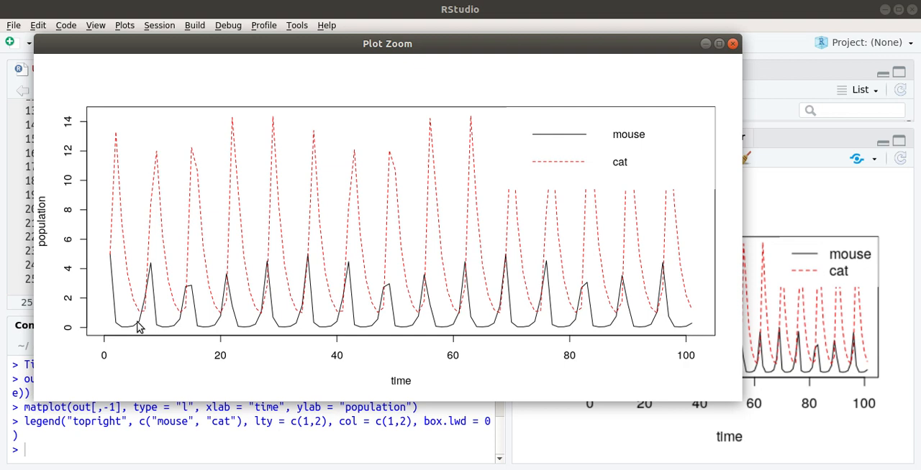
mouse_move(147, 272)
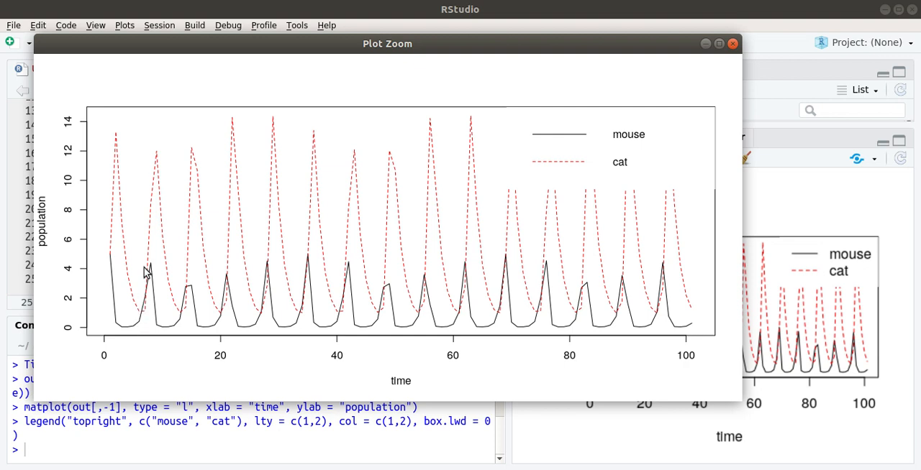
mouse_move(144, 305)
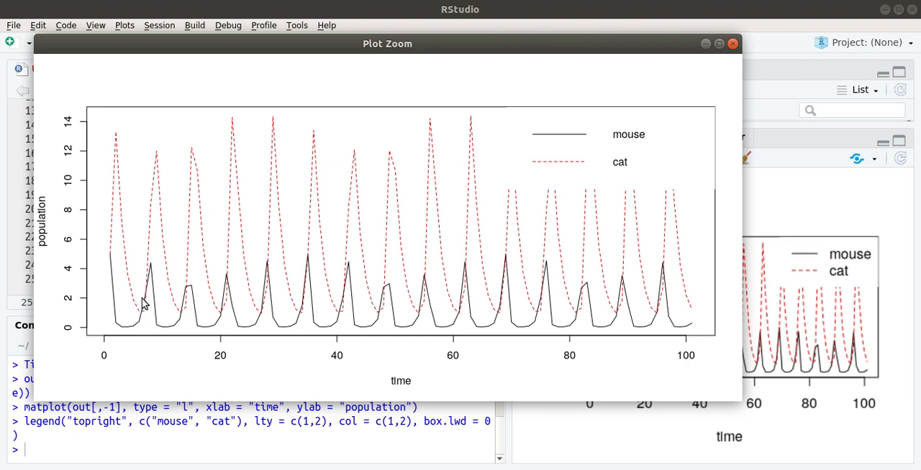
mouse_move(149, 277)
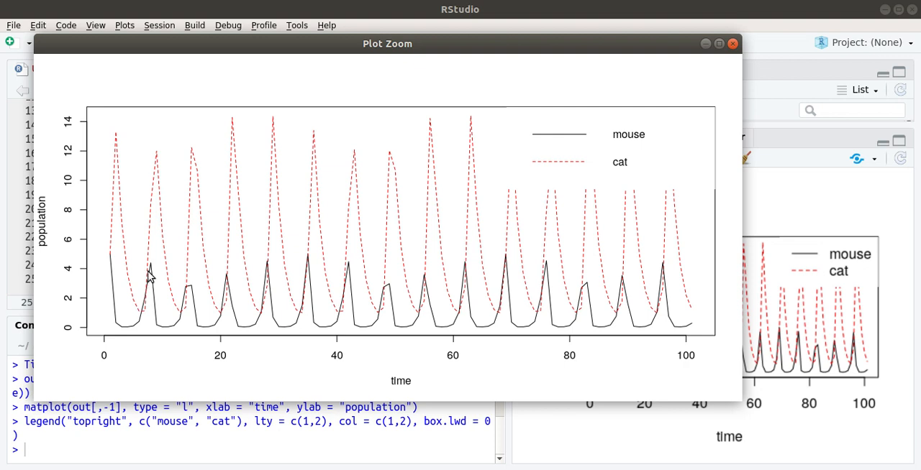
mouse_move(167, 283)
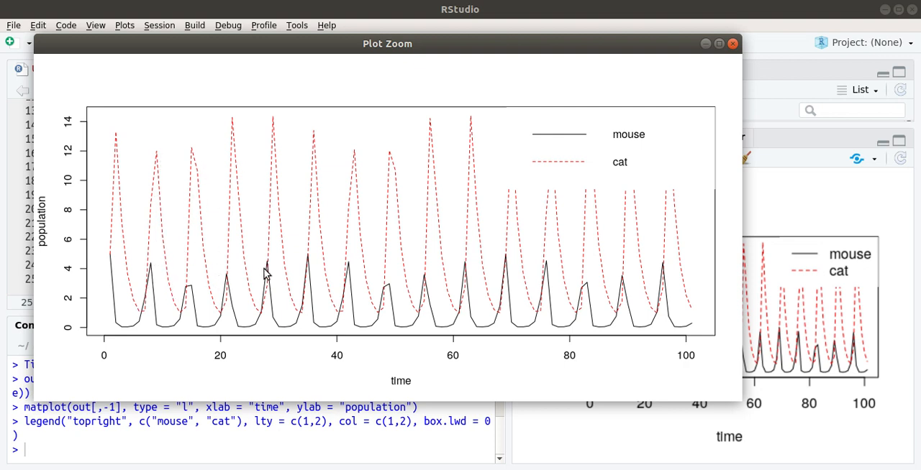
mouse_move(314, 158)
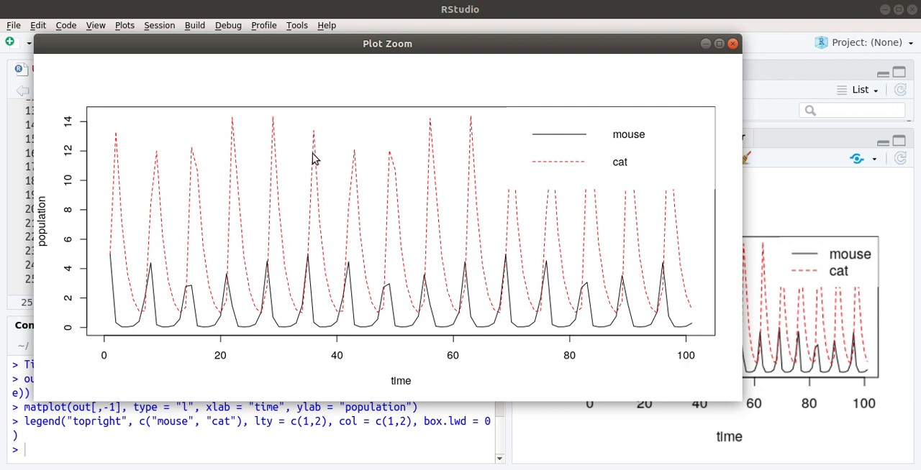
mouse_move(353, 151)
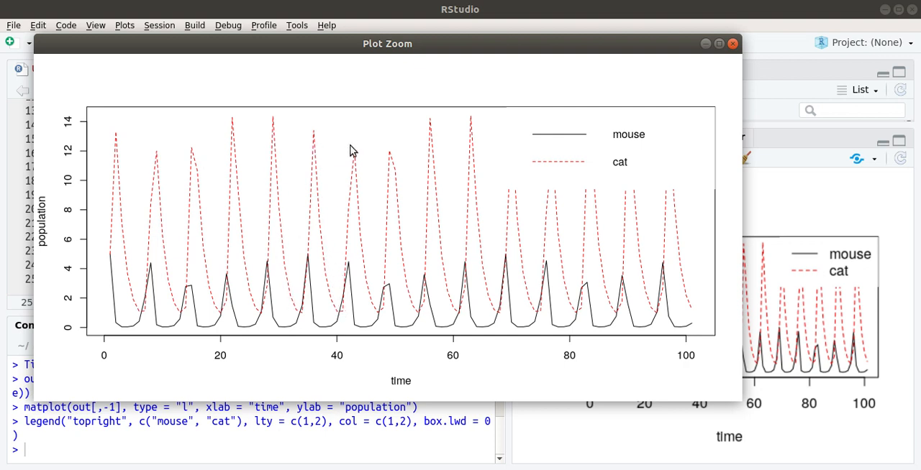
mouse_move(380, 222)
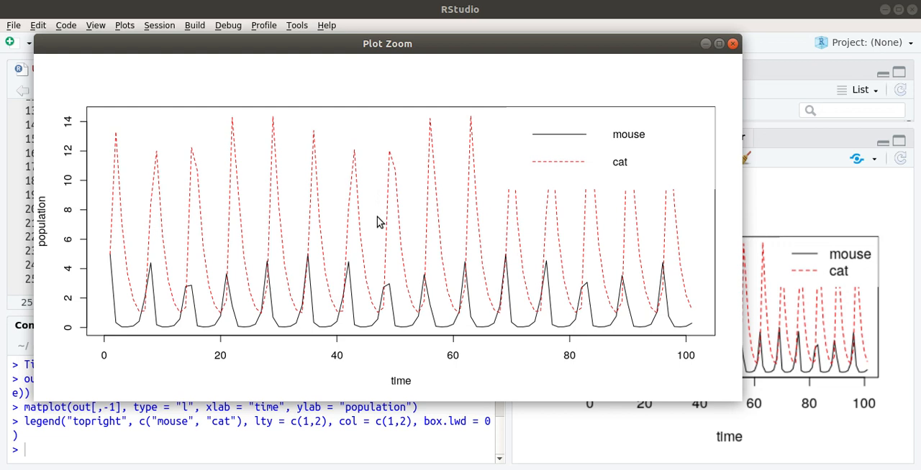
mouse_move(460, 153)
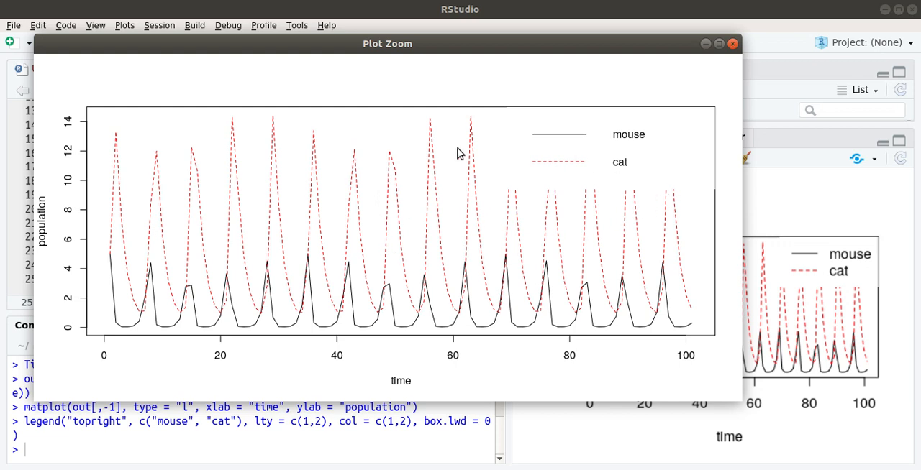
mouse_move(227, 207)
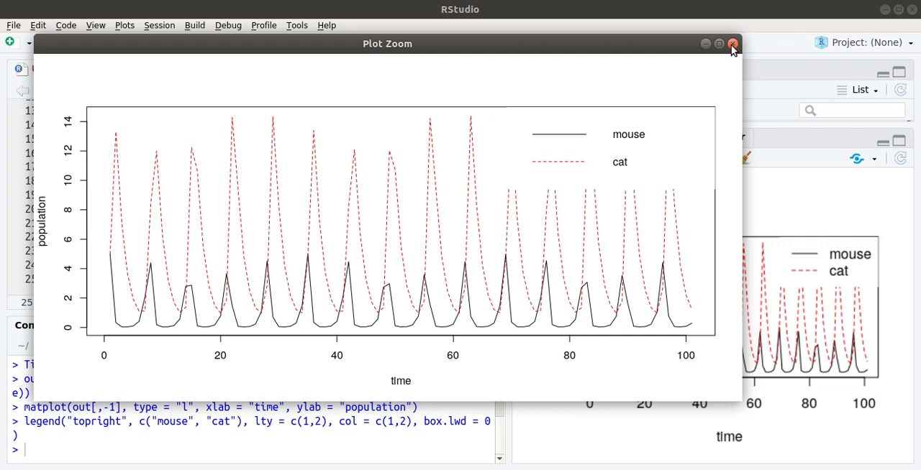
left_click(733, 43)
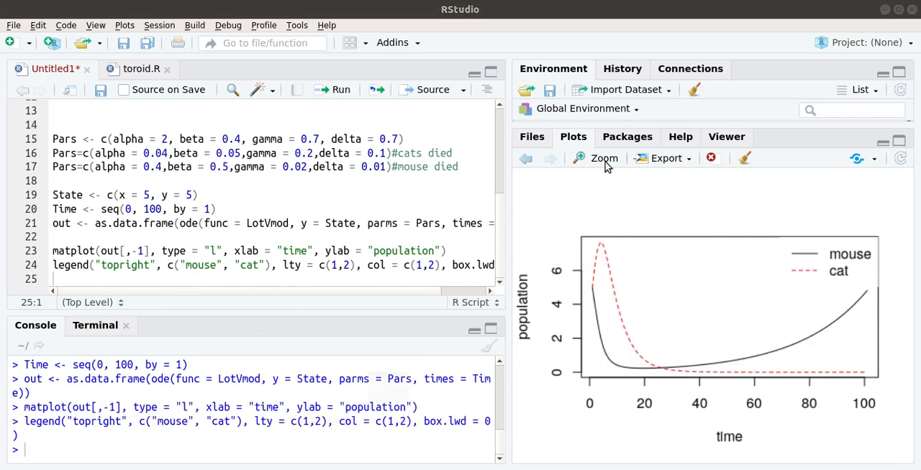
Enlarge the cats-die-out population plot in the Plot Zoom window for closer inspection.
left_click(597, 158)
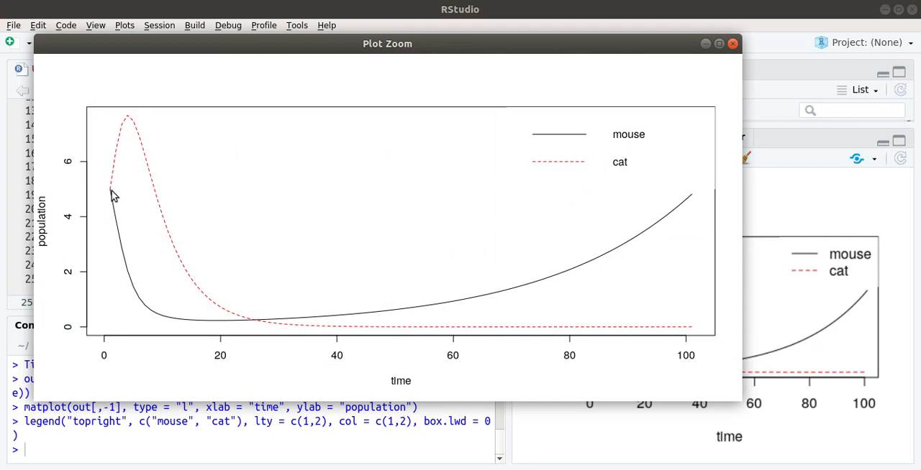
mouse_move(123, 147)
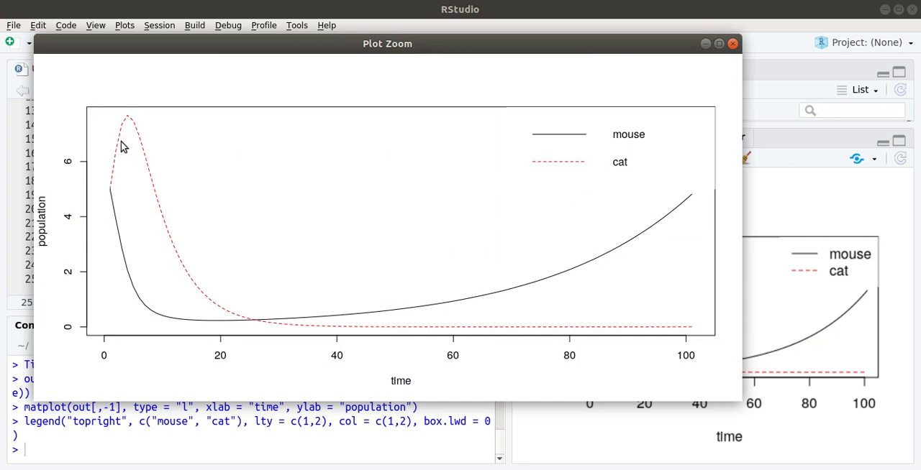
mouse_move(130, 118)
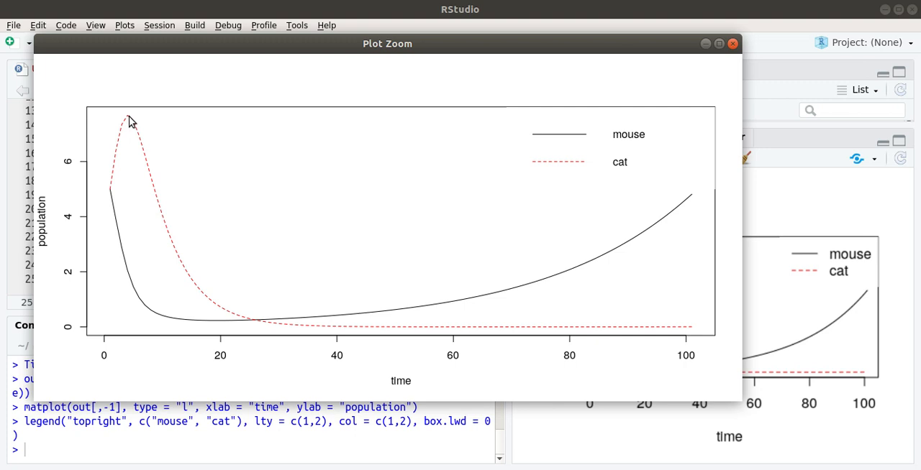
mouse_move(132, 129)
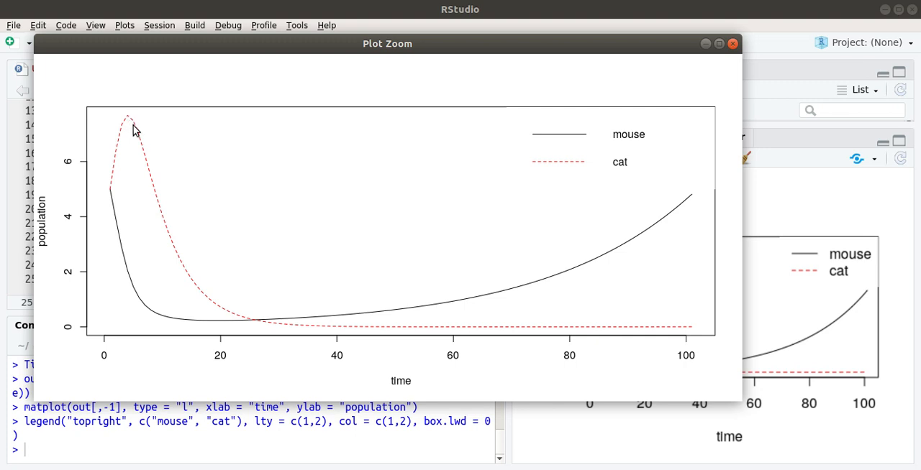
mouse_move(113, 200)
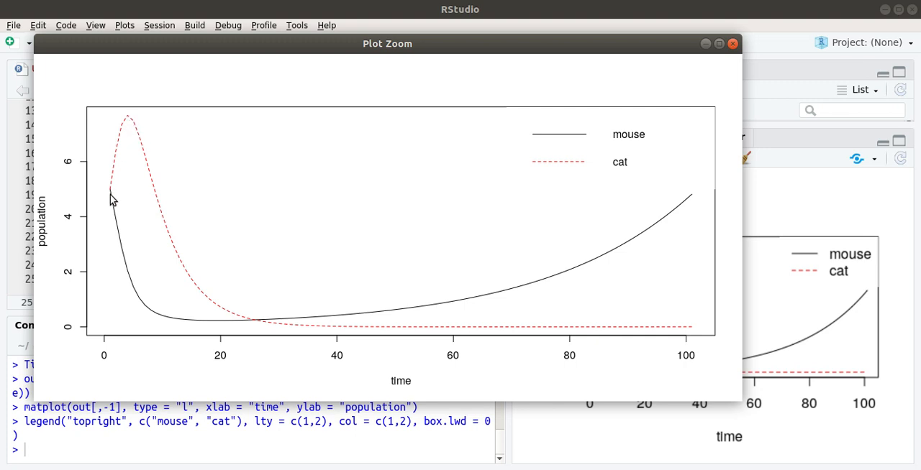
mouse_move(137, 291)
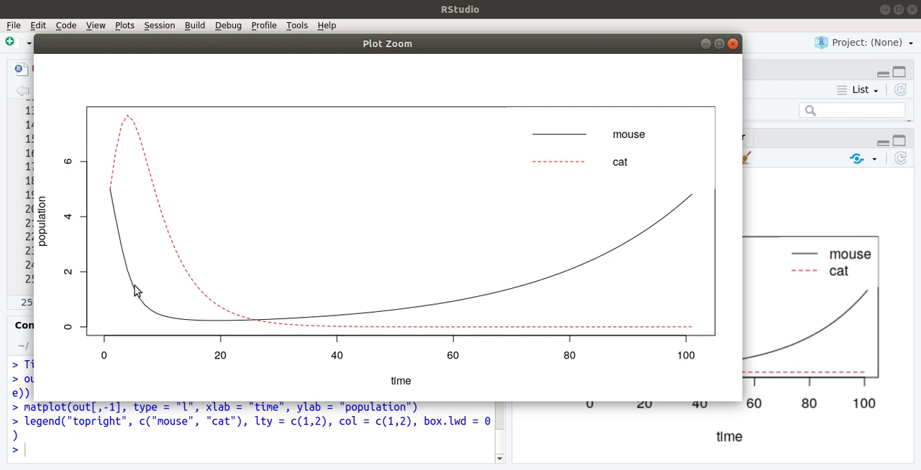
mouse_move(207, 328)
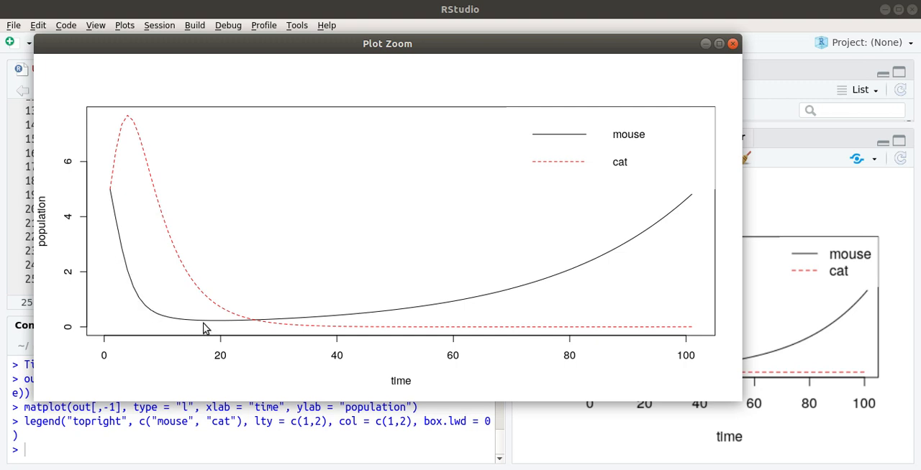
mouse_move(253, 314)
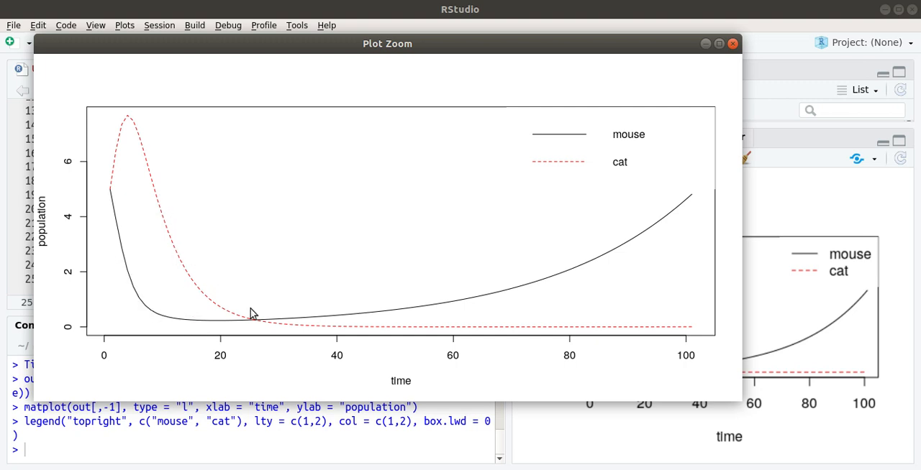
mouse_move(173, 242)
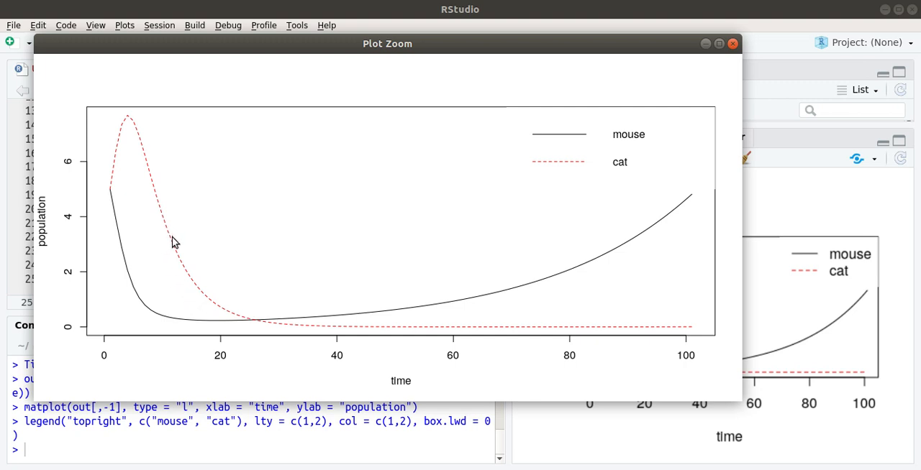
mouse_move(141, 199)
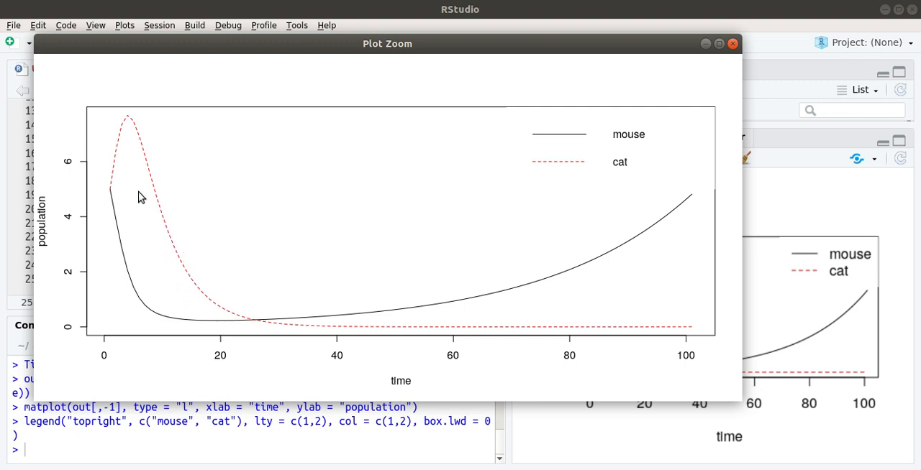
mouse_move(164, 188)
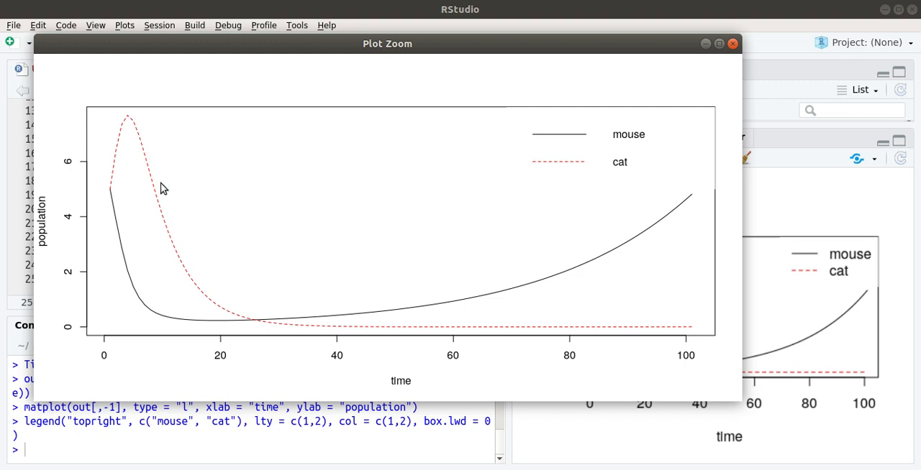
mouse_move(245, 325)
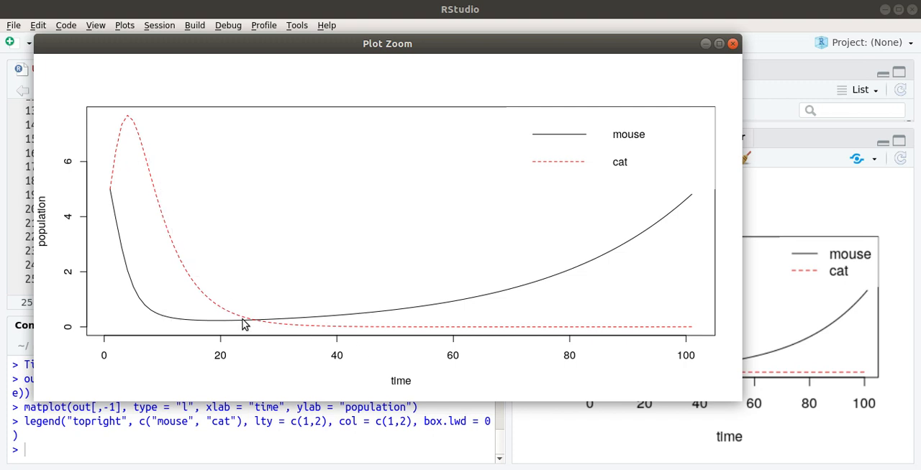
mouse_move(400, 251)
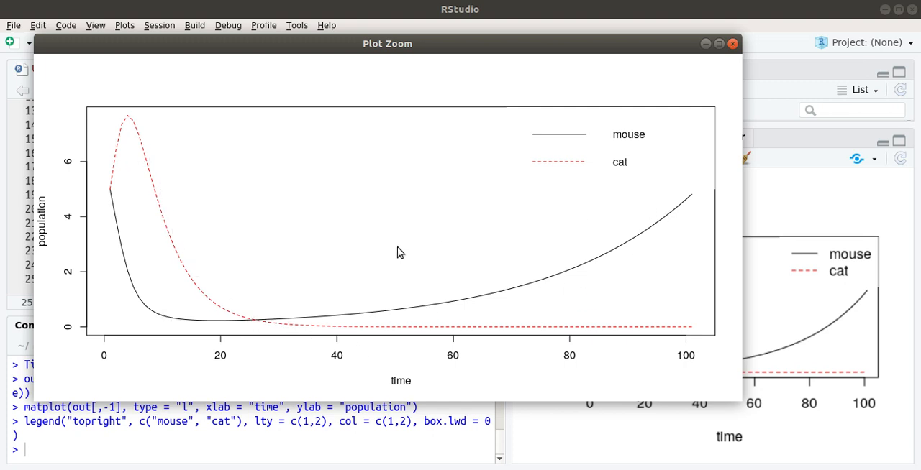
mouse_move(128, 160)
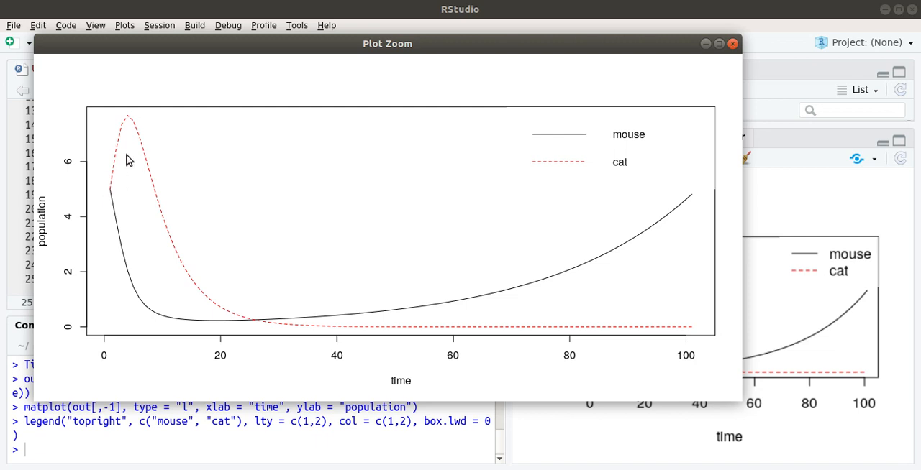
mouse_move(191, 307)
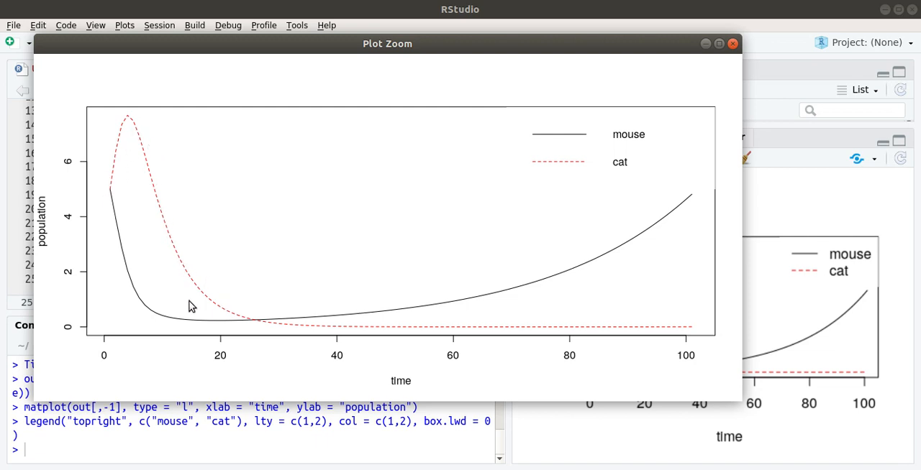
mouse_move(144, 308)
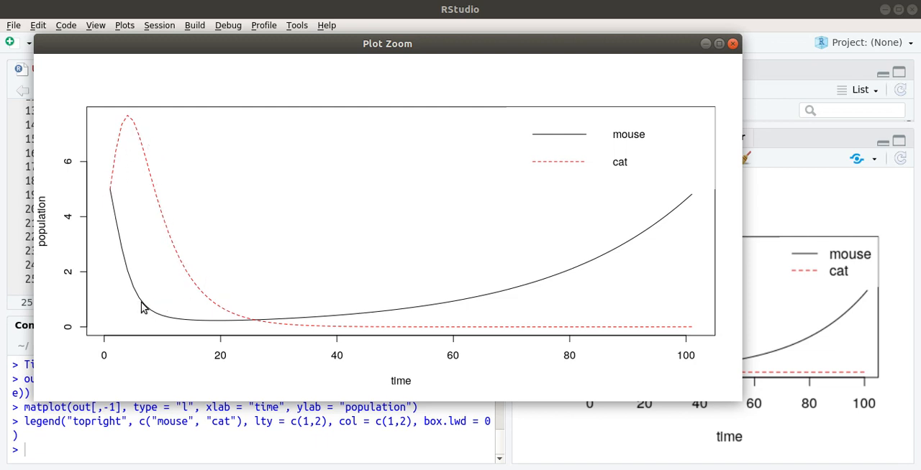
mouse_move(228, 264)
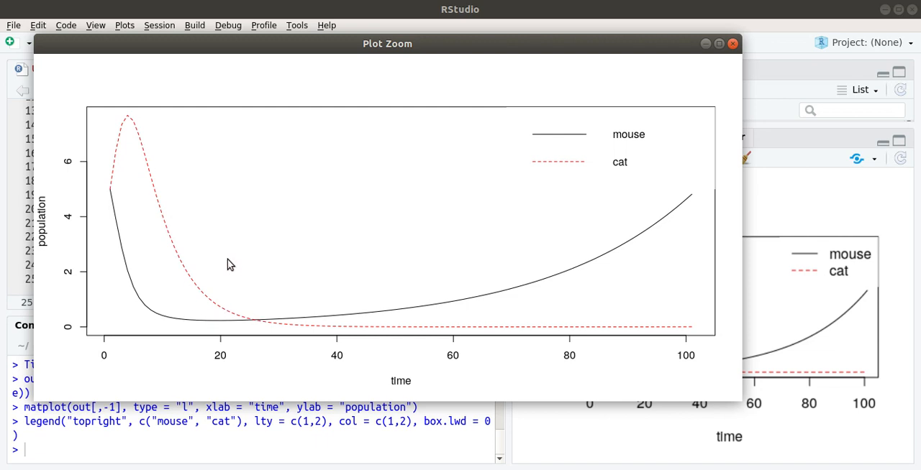
mouse_move(127, 148)
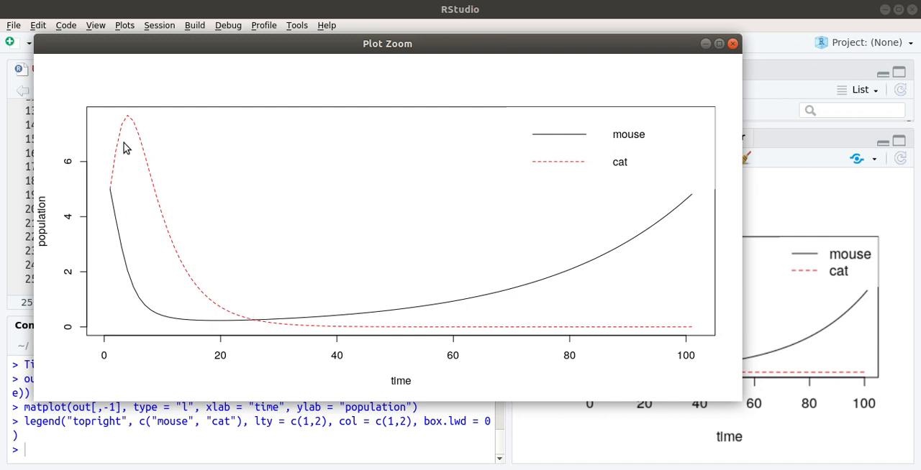
mouse_move(158, 104)
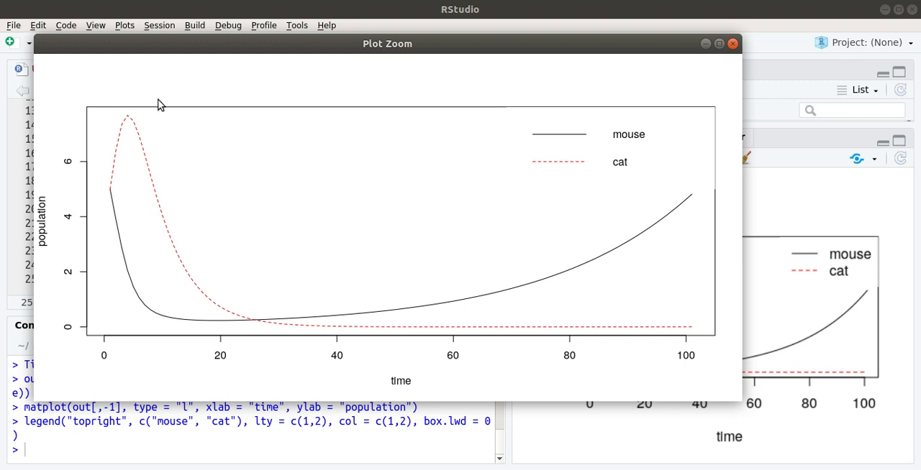
mouse_move(359, 337)
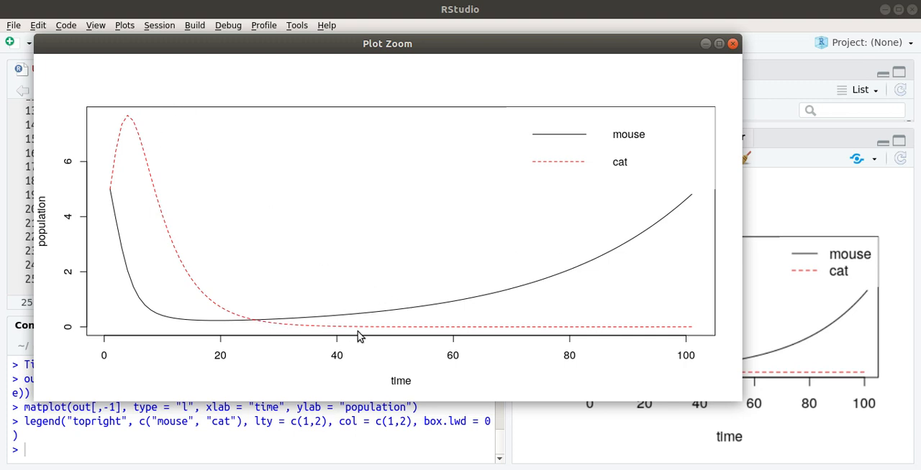
mouse_move(311, 317)
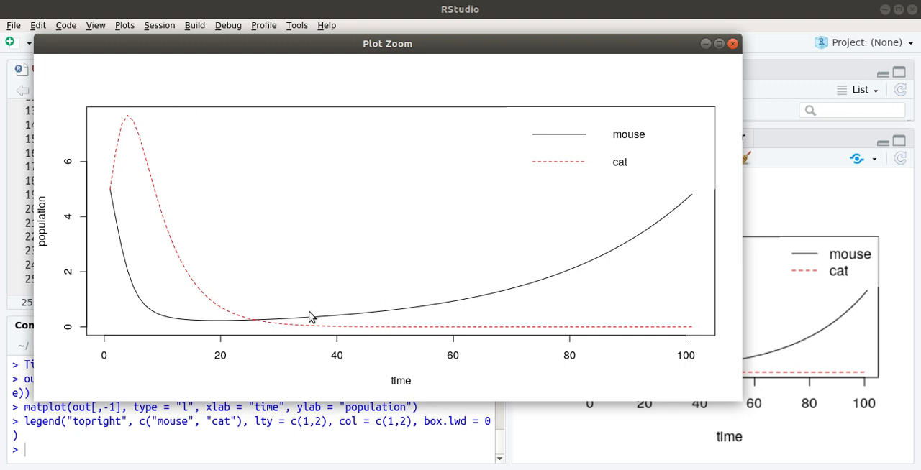
mouse_move(592, 276)
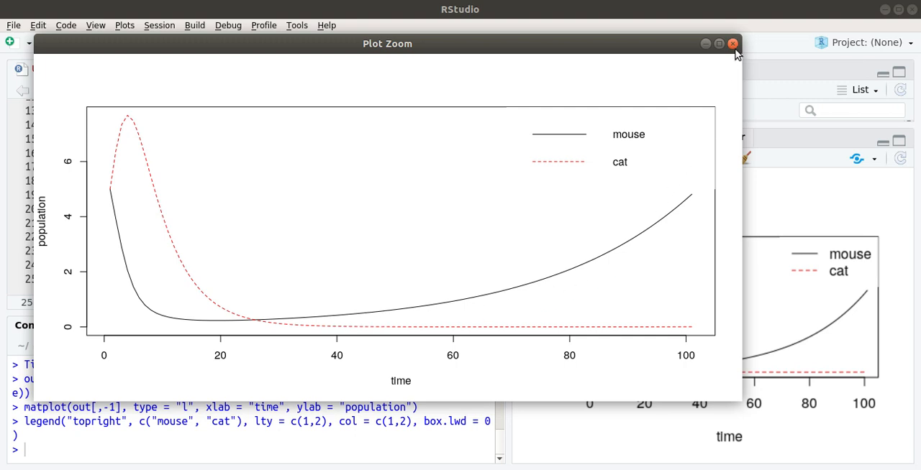
Close the Plot Zoom window to return to the script with the small plot alongside.
left_click(734, 43)
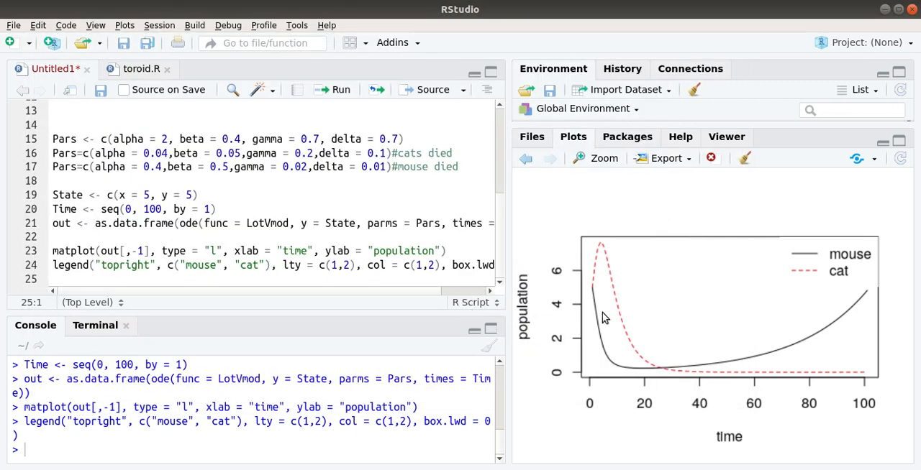
mouse_move(722, 370)
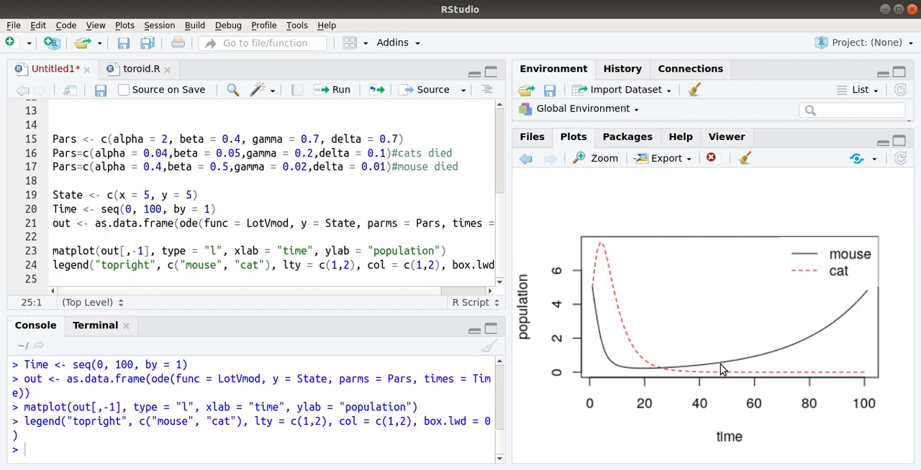
mouse_move(875, 294)
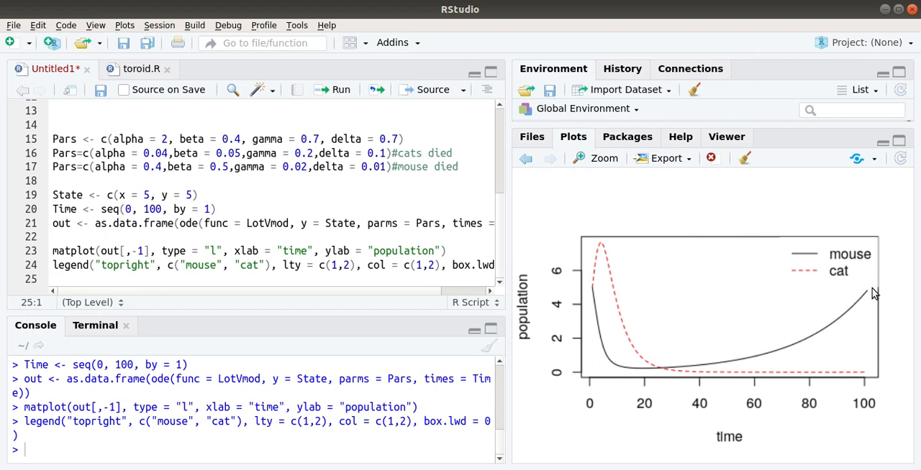
mouse_move(868, 301)
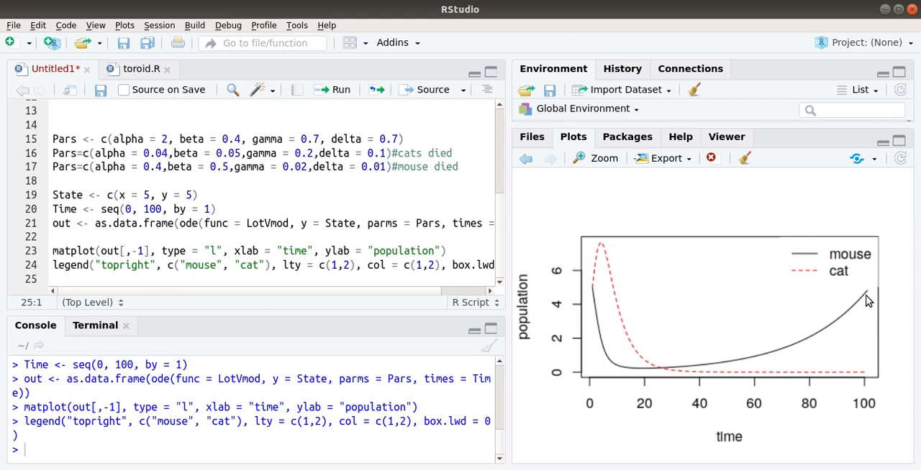
mouse_move(775, 357)
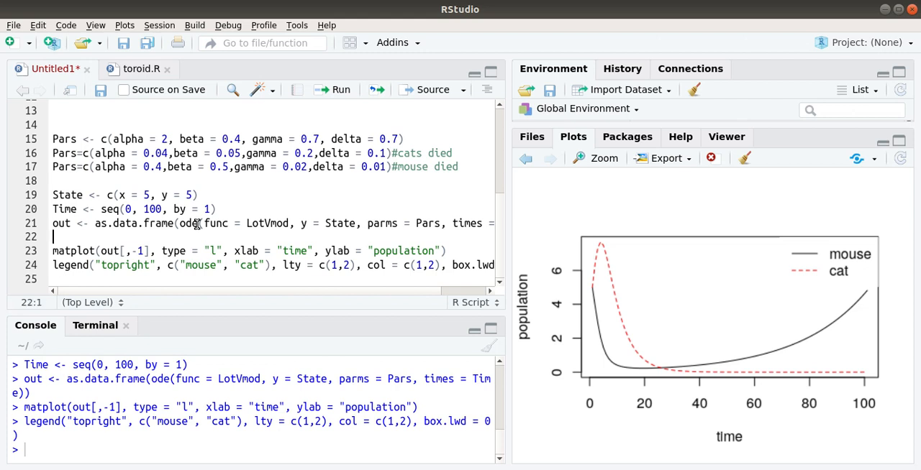
Rerun the script with the mouse-dies parameters and enlarge the resulting plot of crashing mice and declining cats.
left_click(198, 167)
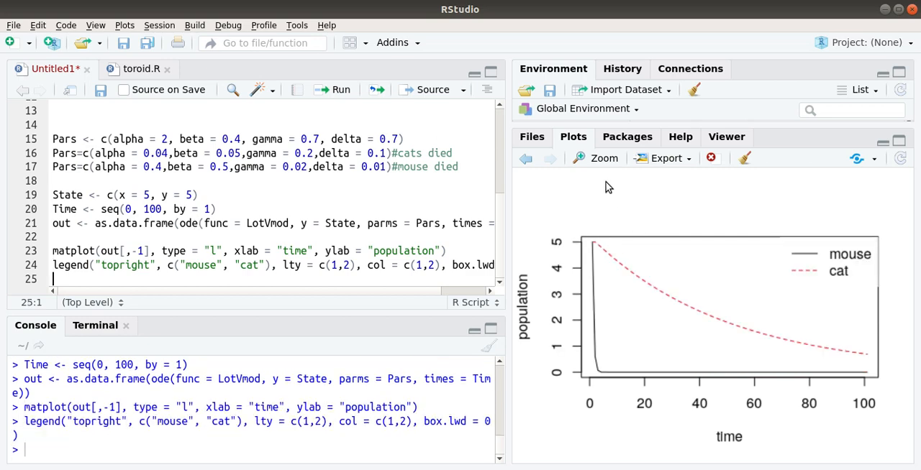
left_click(595, 158)
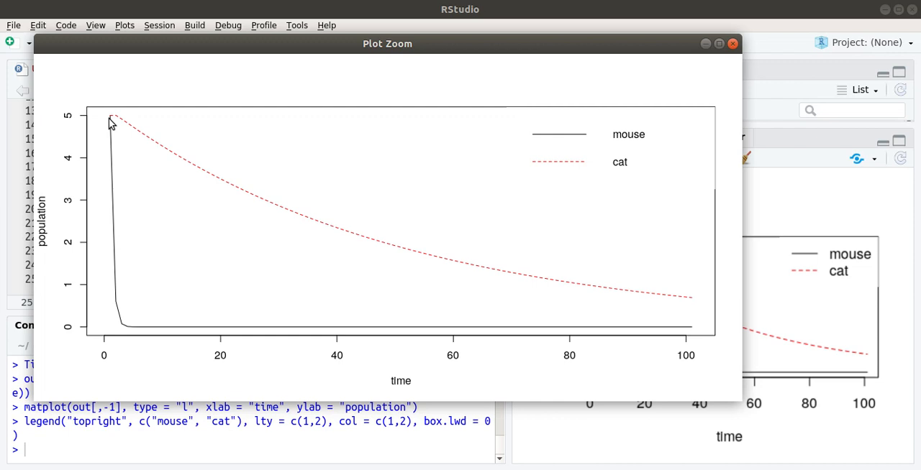
mouse_move(124, 320)
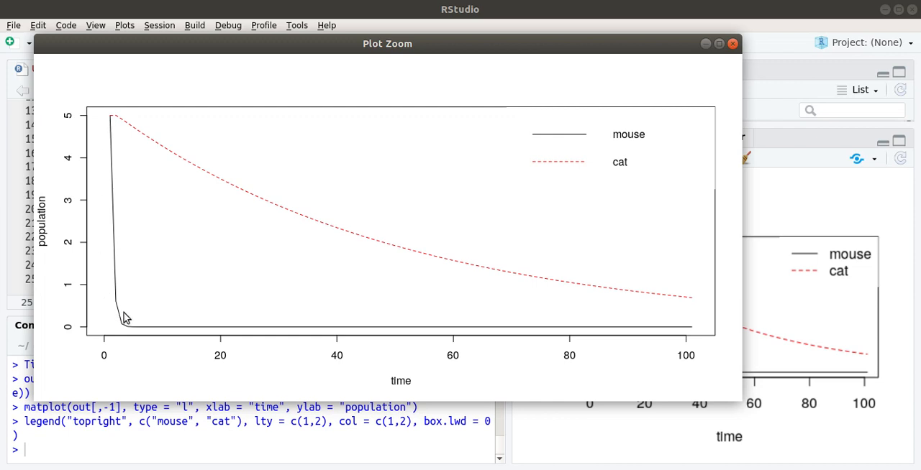
mouse_move(132, 144)
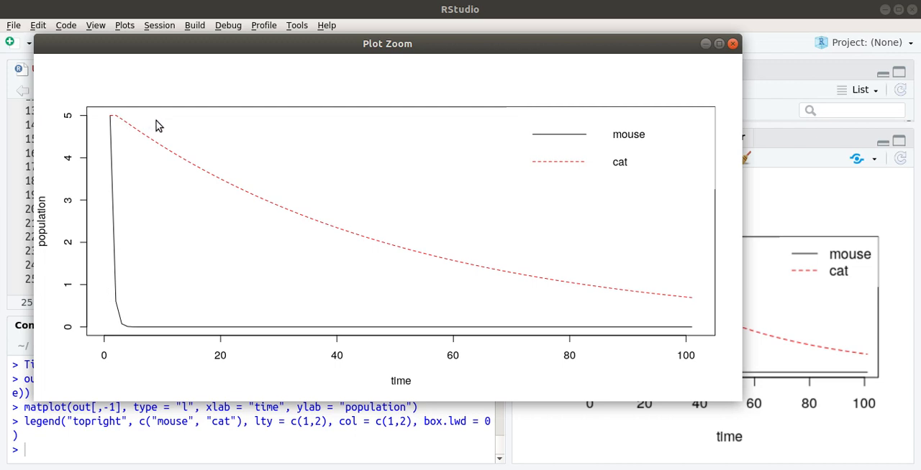
mouse_move(112, 121)
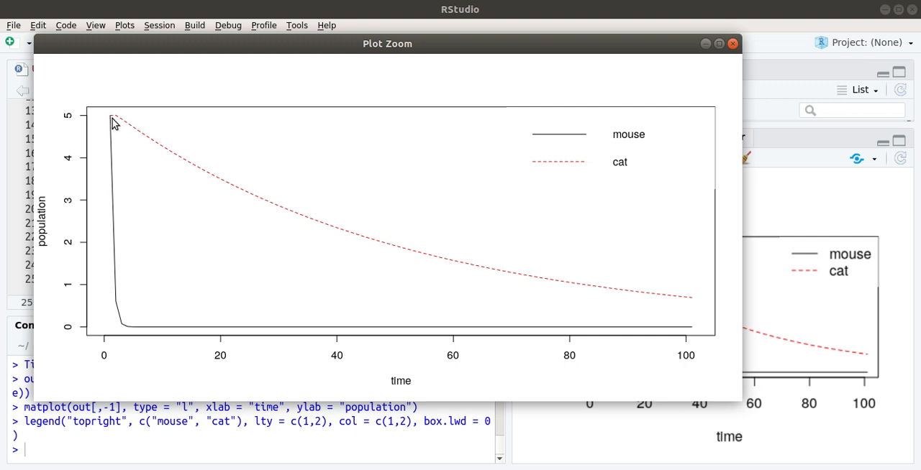
mouse_move(115, 259)
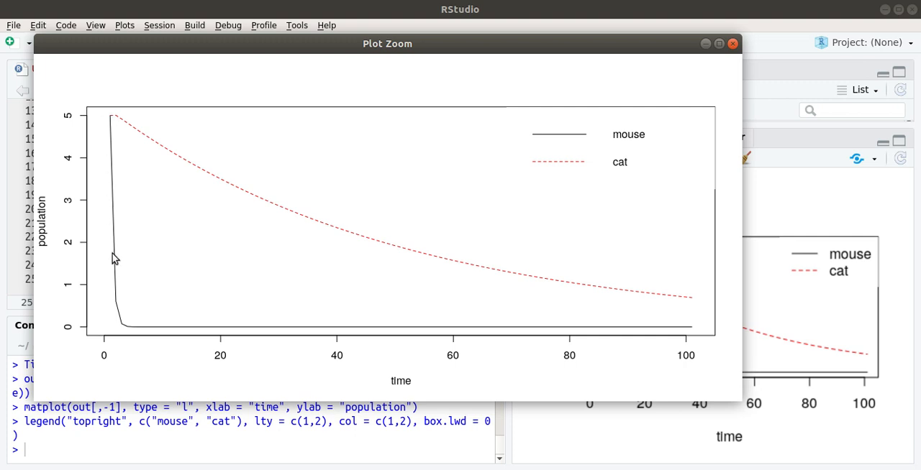
mouse_move(112, 130)
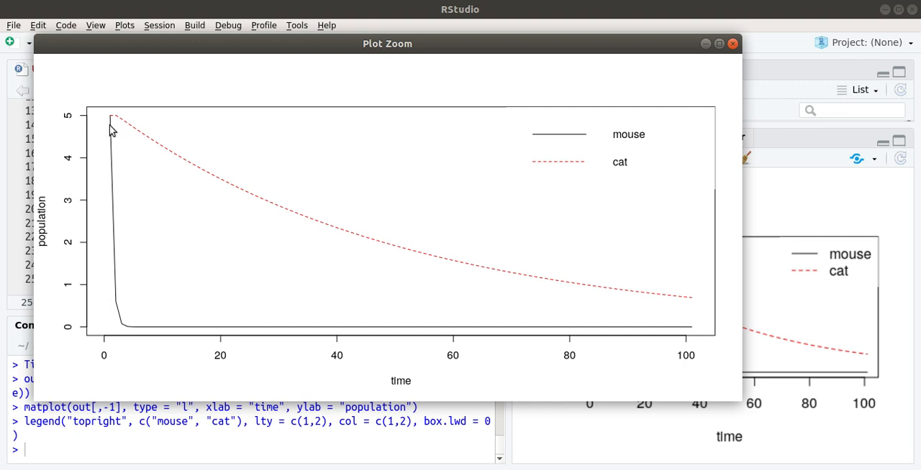
mouse_move(228, 177)
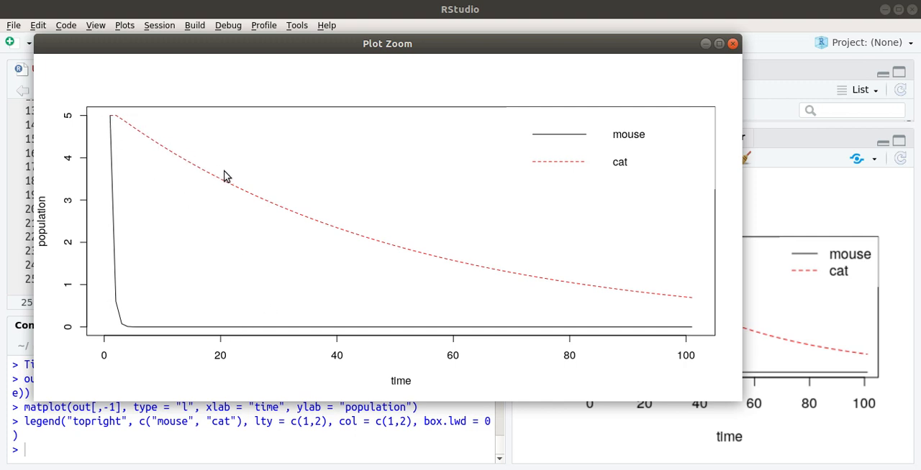
mouse_move(702, 286)
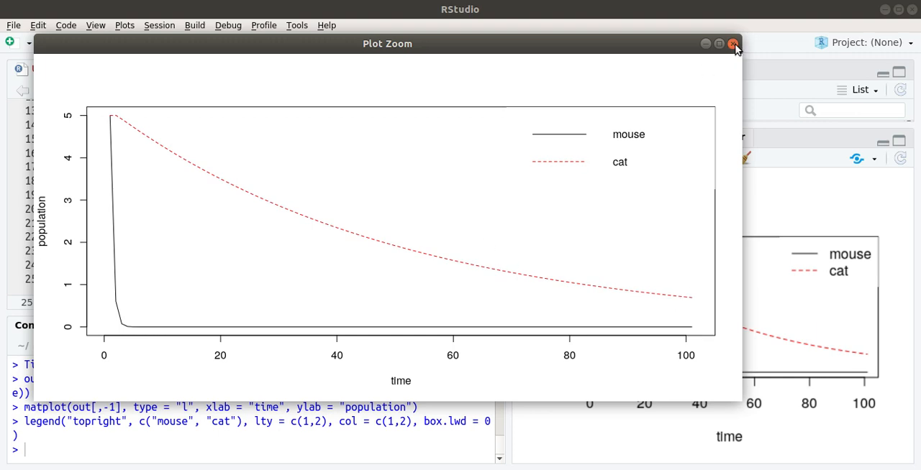
Close the Plot Zoom window and start a closing comment line with a row of # and 'thank'.
left_click(734, 43)
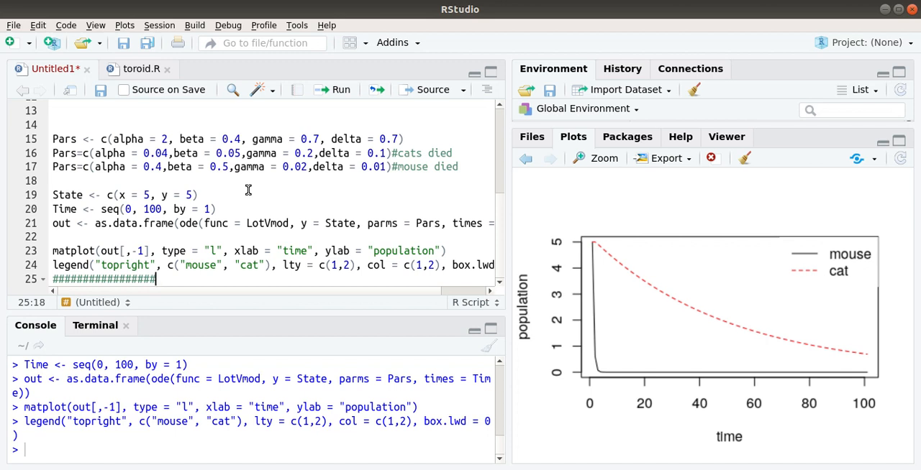
type("thank")
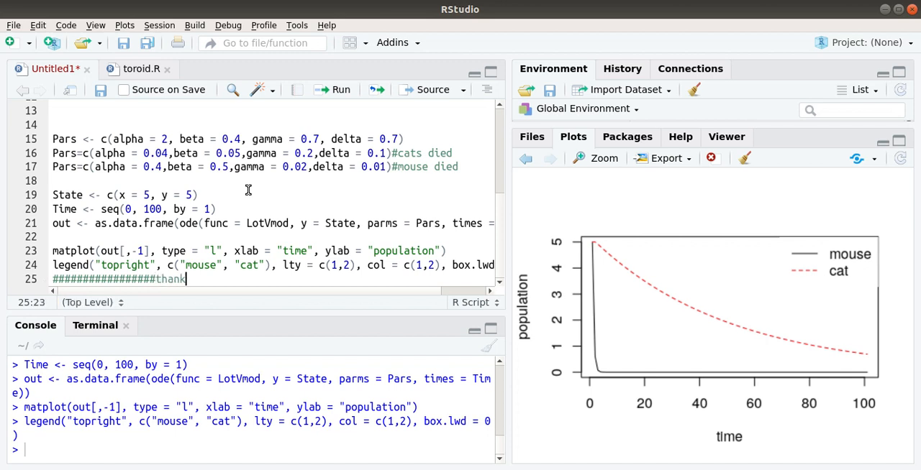